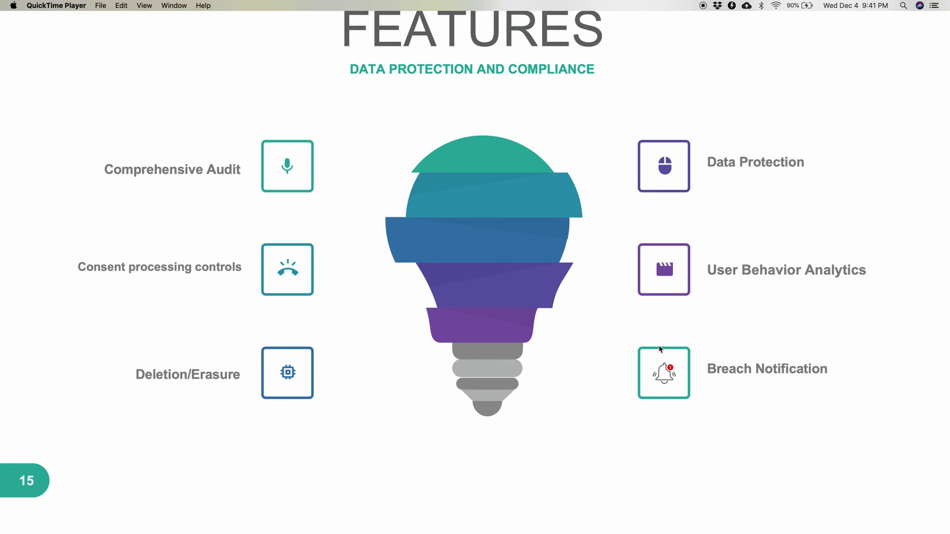
pyautogui.moveTo(736, 339)
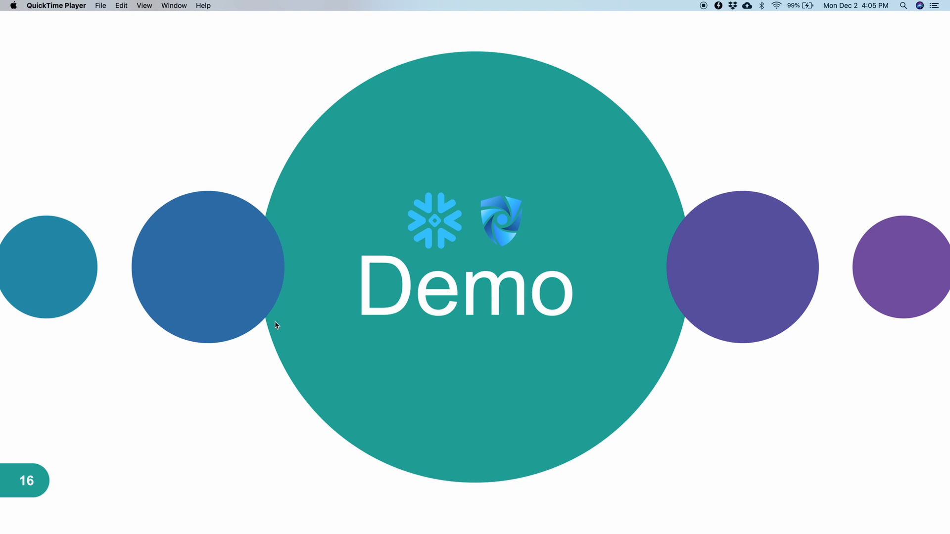
pyautogui.moveTo(392, 323)
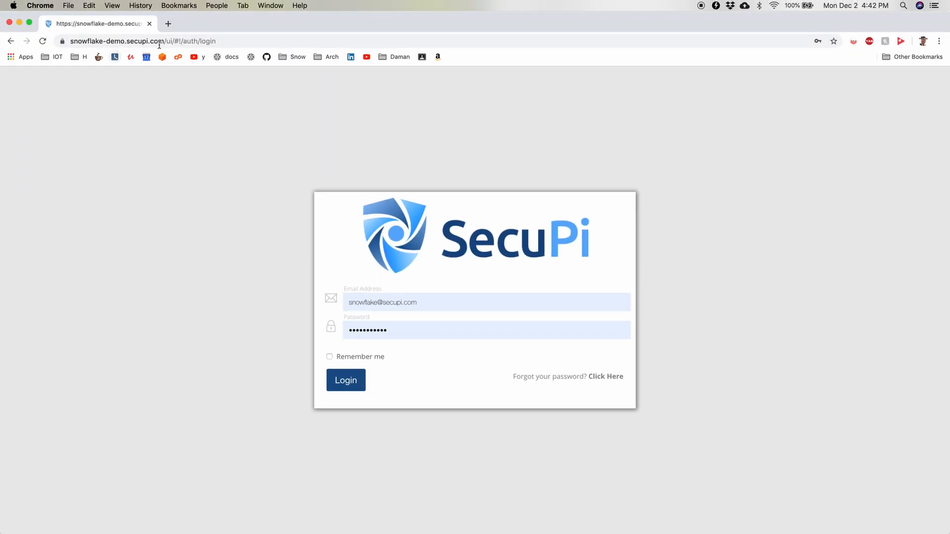
pyautogui.moveTo(256, 196)
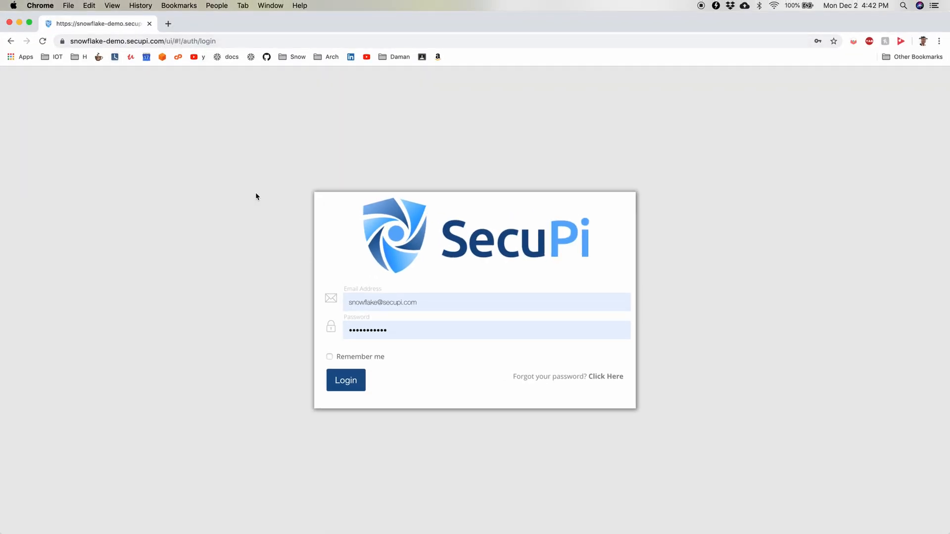
# Step: Sign in and open the Snowflake Demo AP application's real-time request log
pyautogui.click(368, 331)
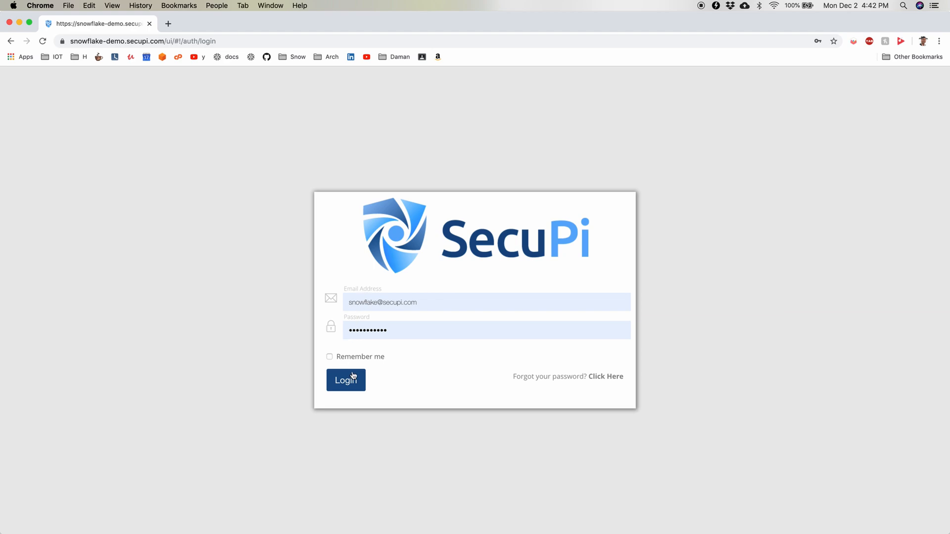
pyautogui.click(347, 380)
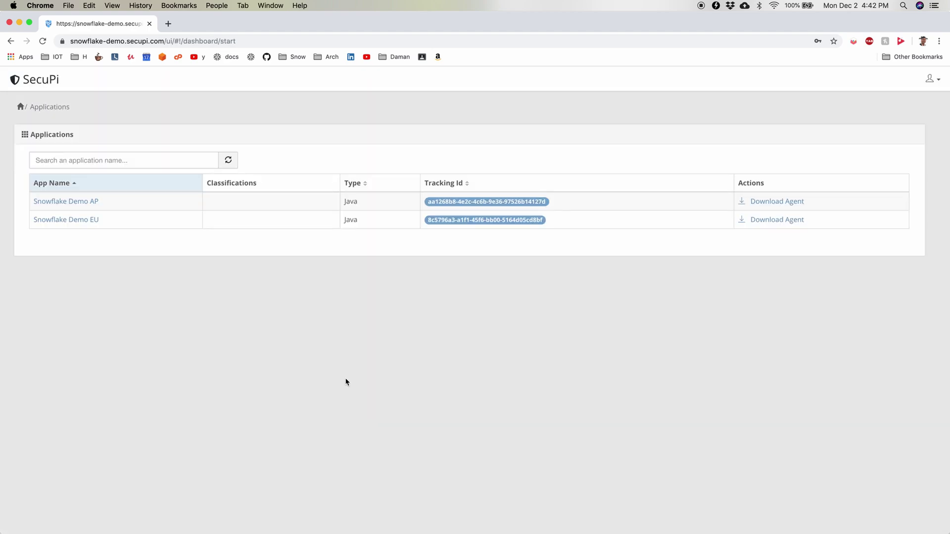
pyautogui.moveTo(243, 328)
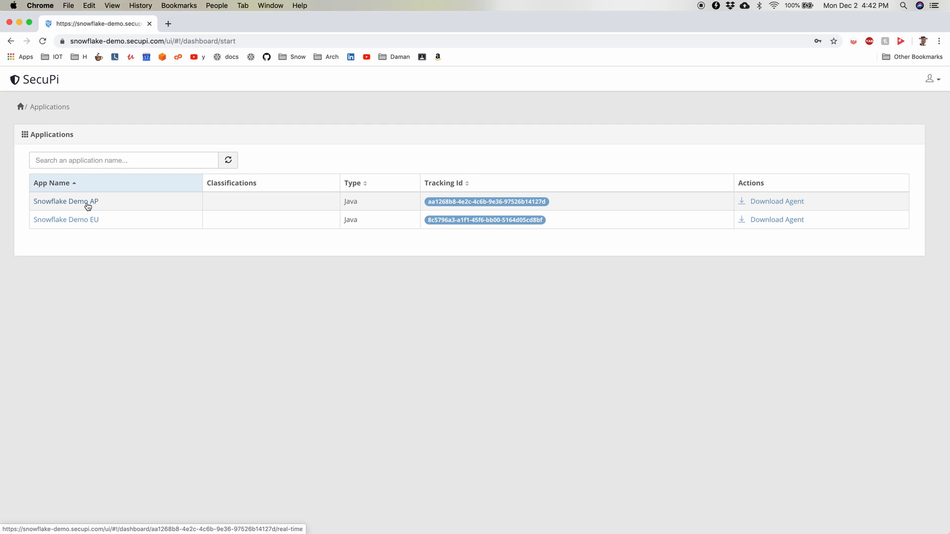
pyautogui.click(65, 202)
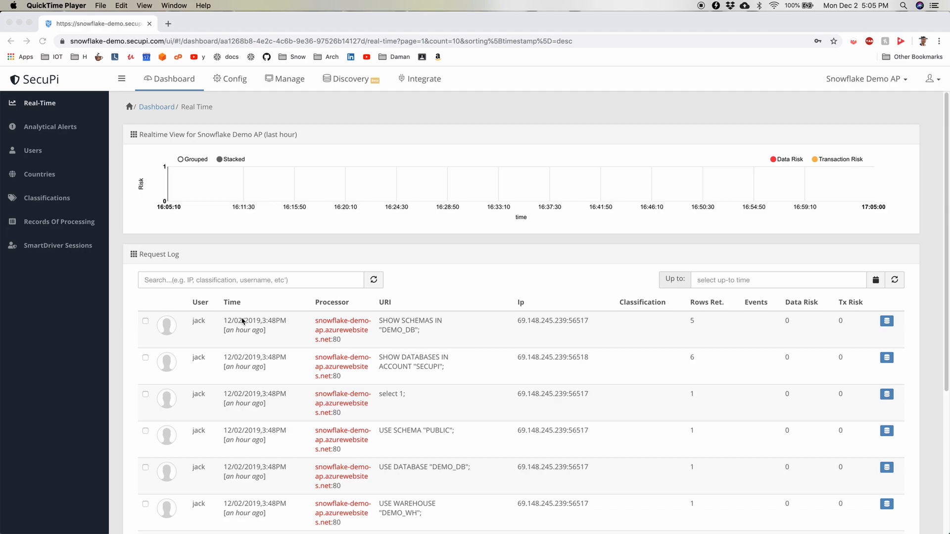
pyautogui.moveTo(230, 110)
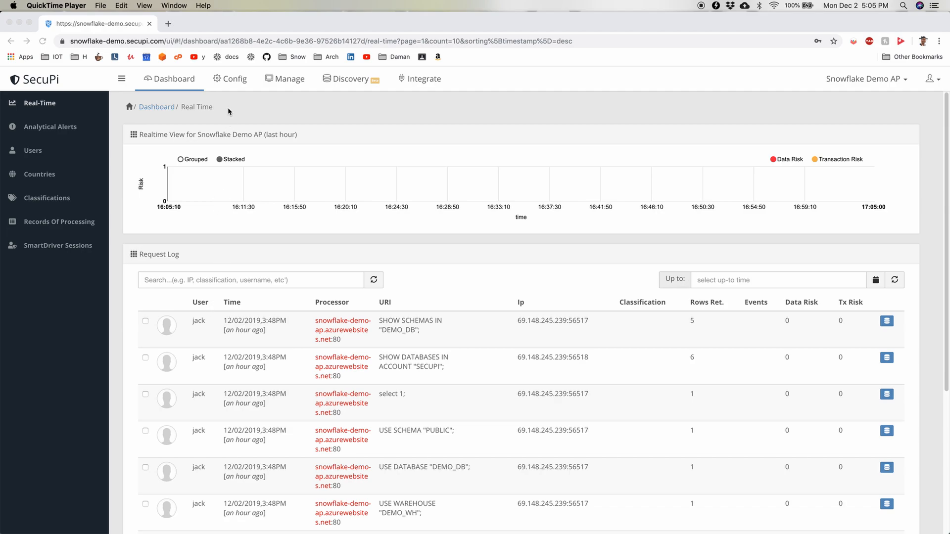
# Step: Show Resource Access role mappings, highlighting the analyst role and finance's decrypted pii action
pyautogui.click(230, 79)
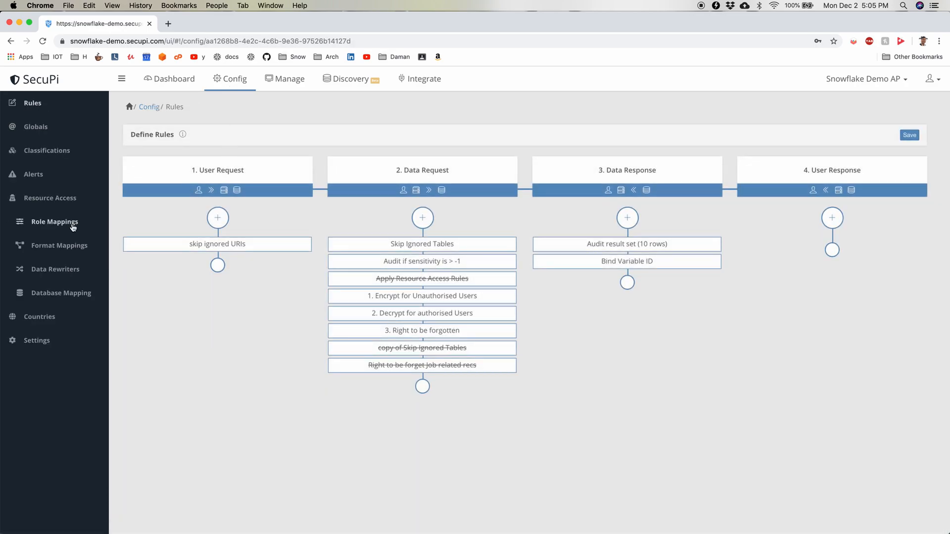
pyautogui.click(54, 222)
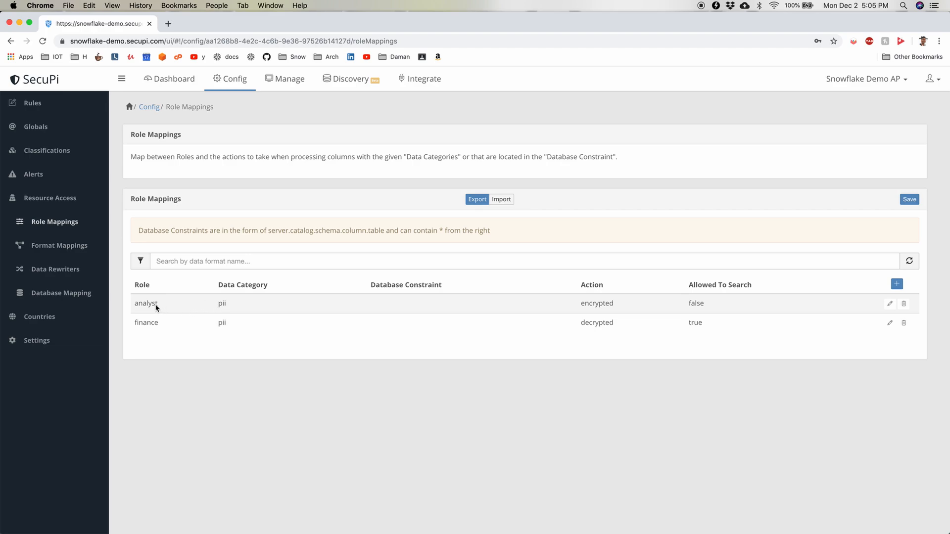
pyautogui.moveTo(150, 305)
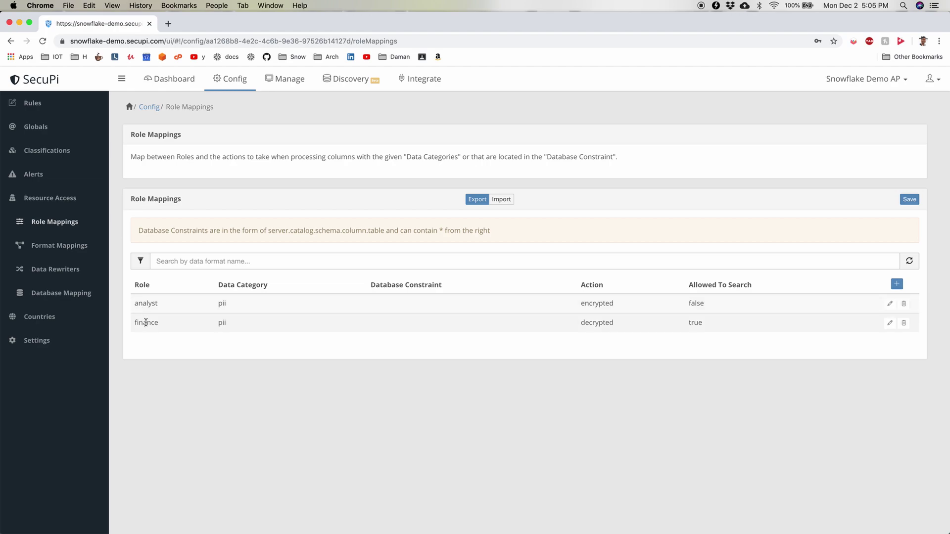
pyautogui.doubleClick(148, 304)
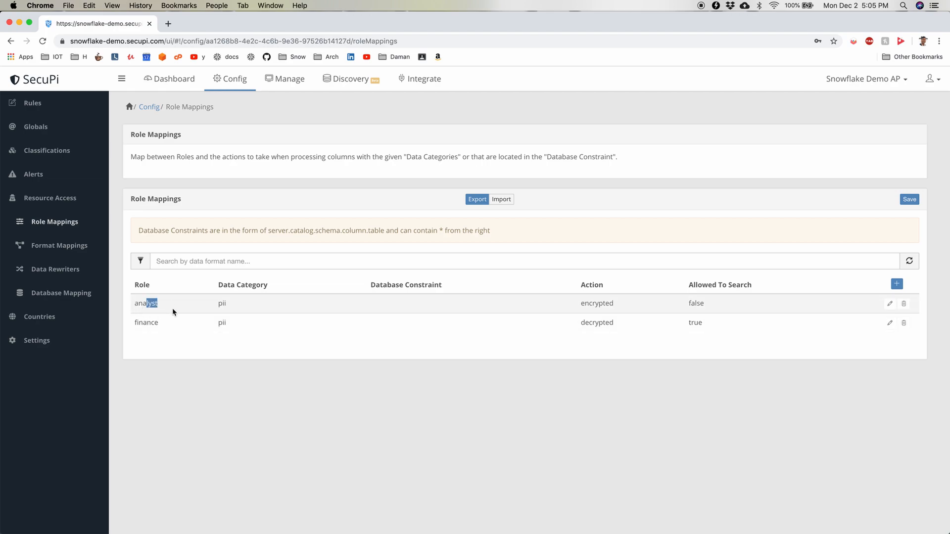
pyautogui.doubleClick(597, 322)
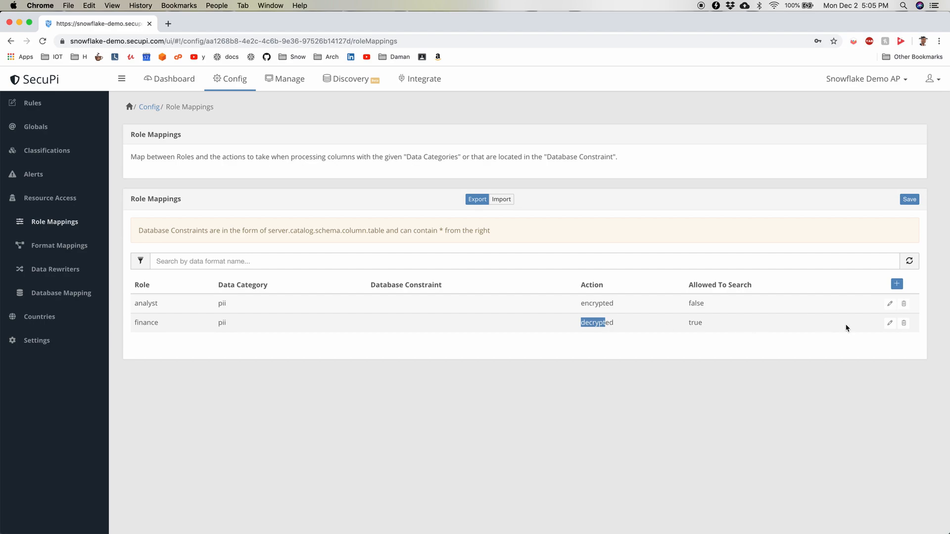
pyautogui.click(891, 303)
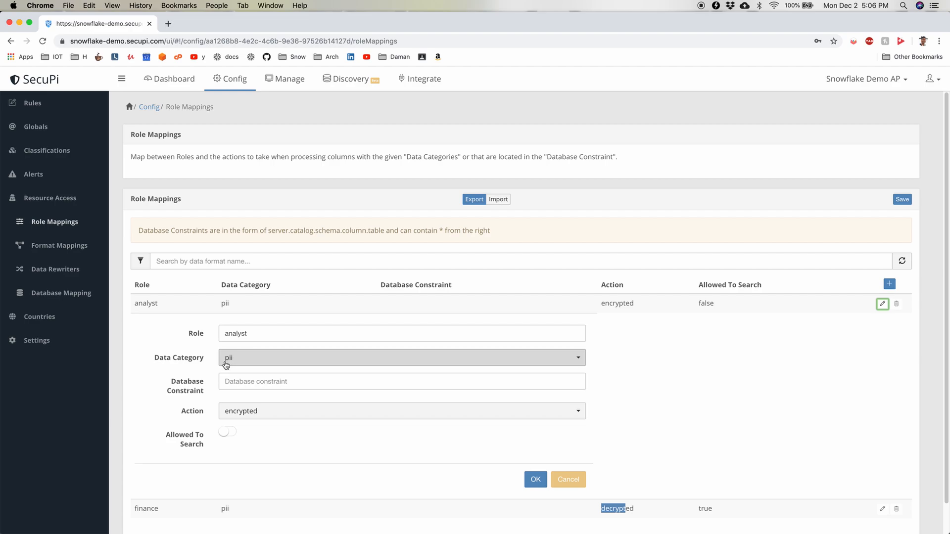
pyautogui.moveTo(239, 362)
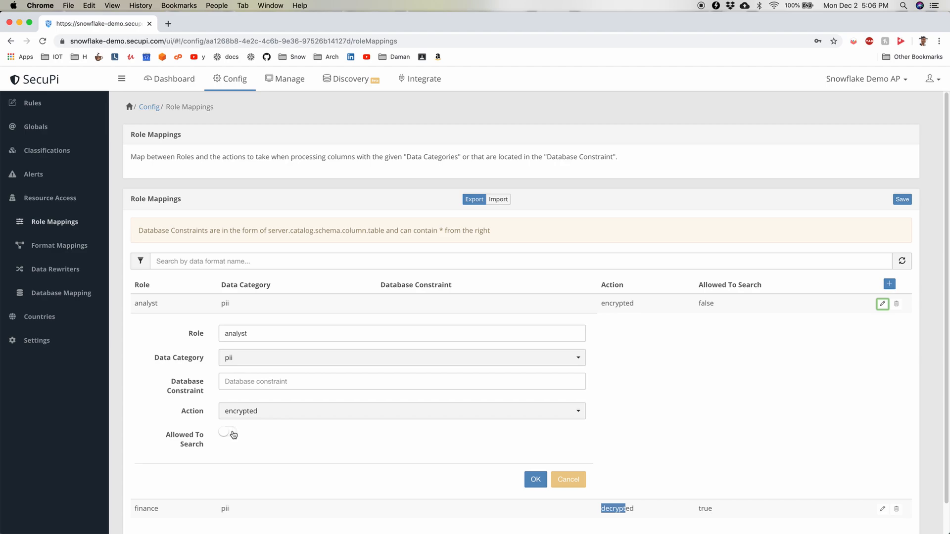
pyautogui.click(228, 432)
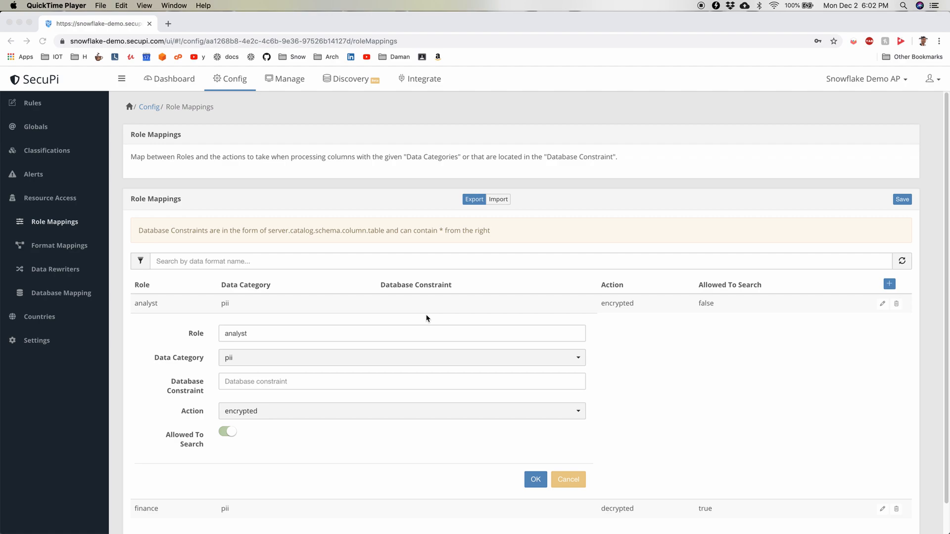
pyautogui.moveTo(600, 371)
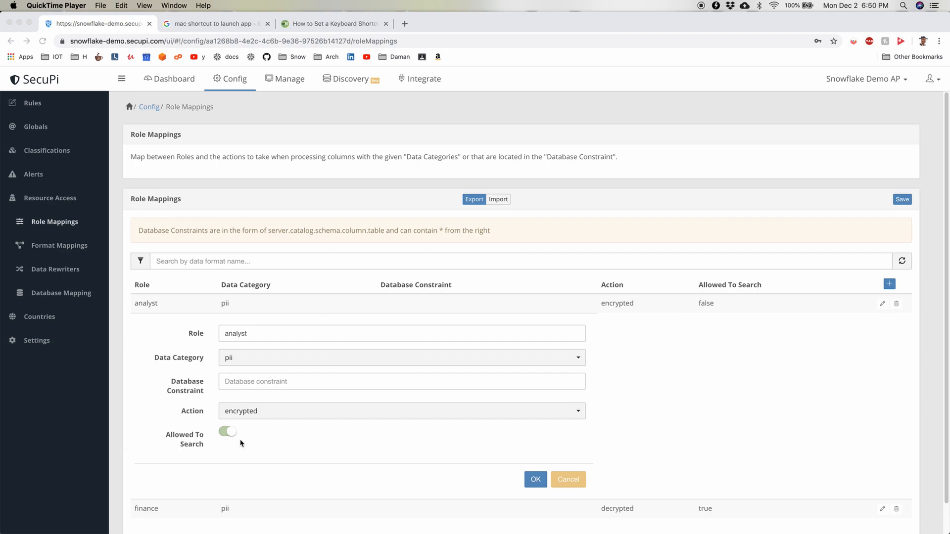
pyautogui.moveTo(865, 304)
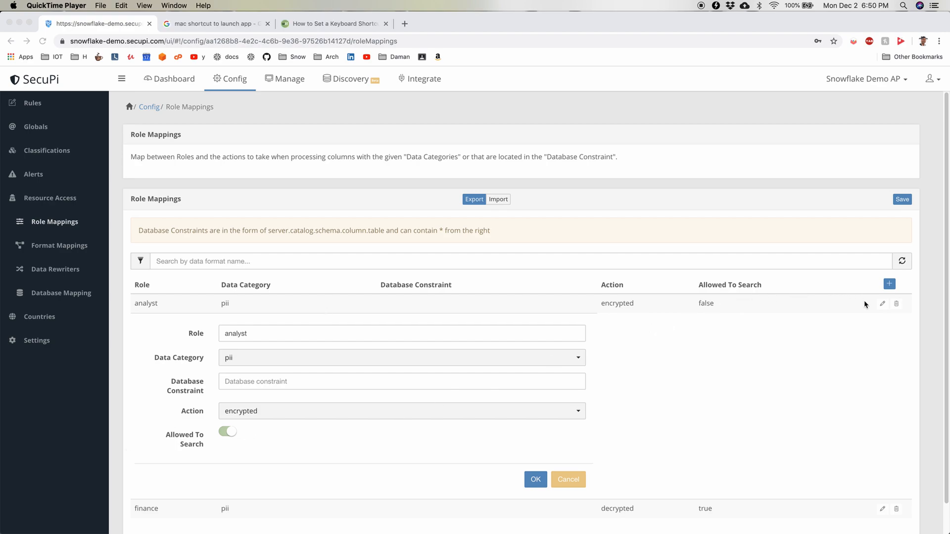
pyautogui.click(881, 322)
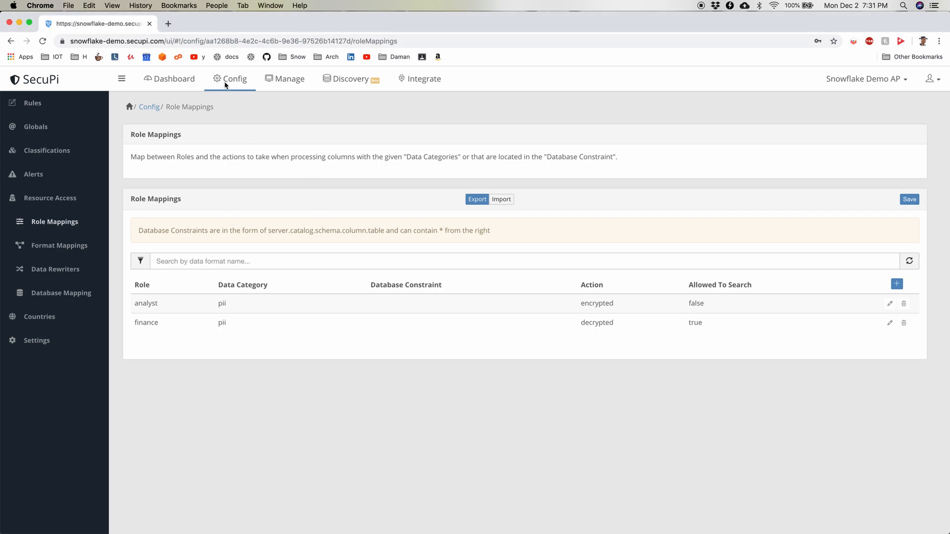
# Step: Review the request variables available in the 'Audit if sensitivity is > -1' rule's condition
pyautogui.click(33, 103)
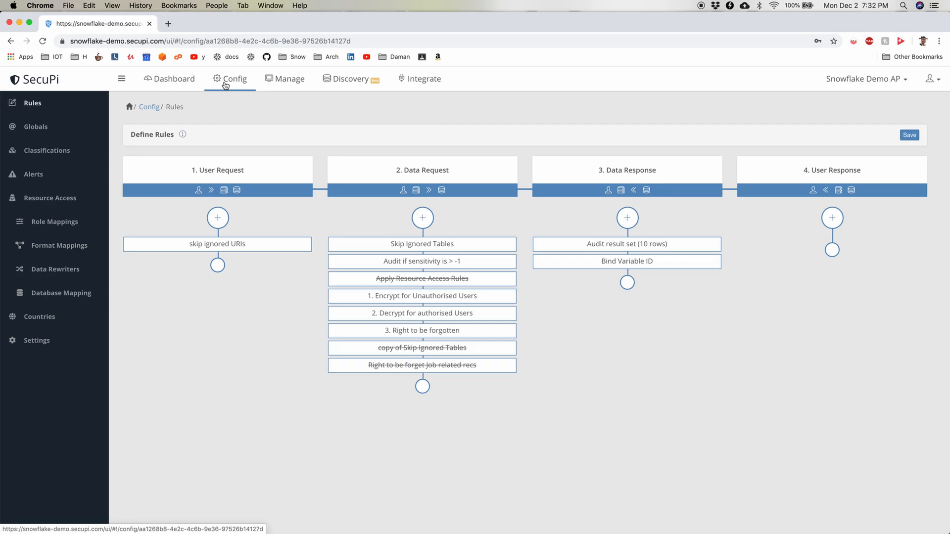
pyautogui.moveTo(252, 135)
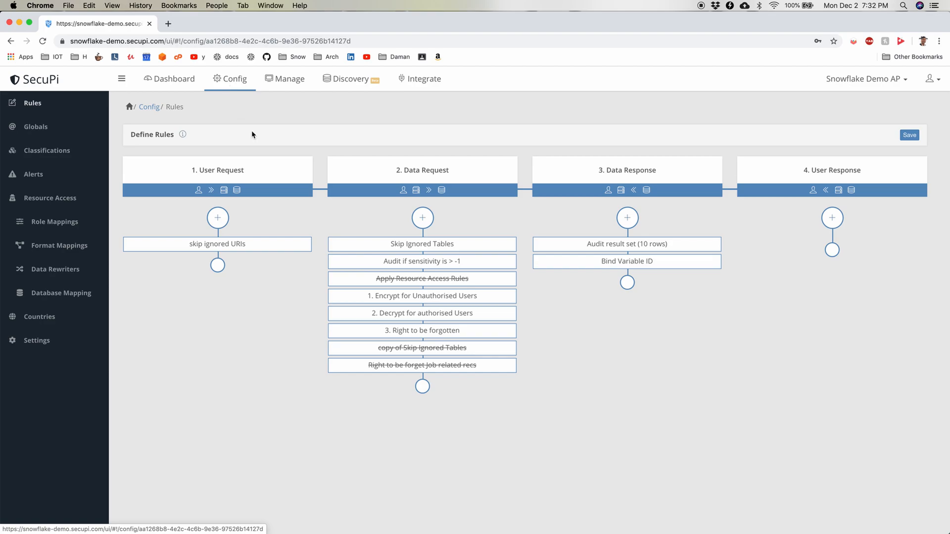
pyautogui.click(421, 261)
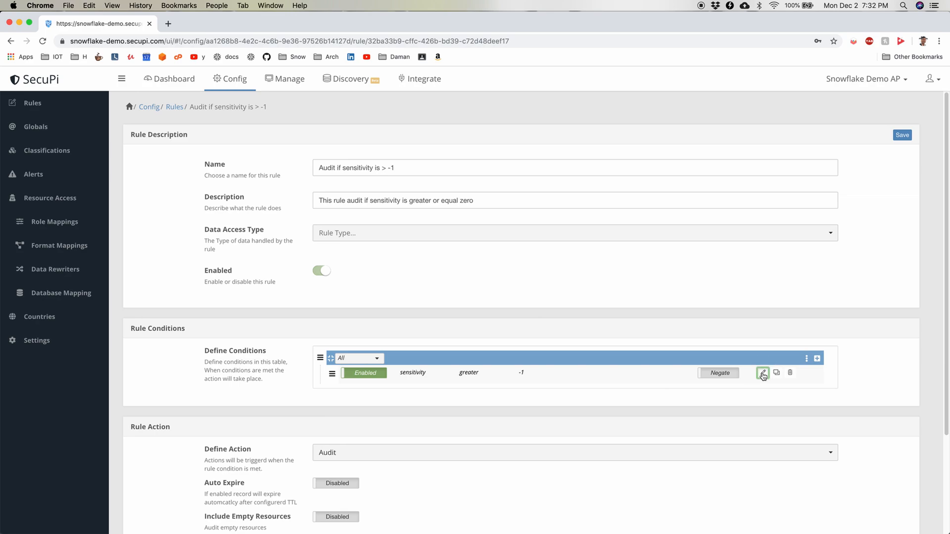
pyautogui.click(763, 373)
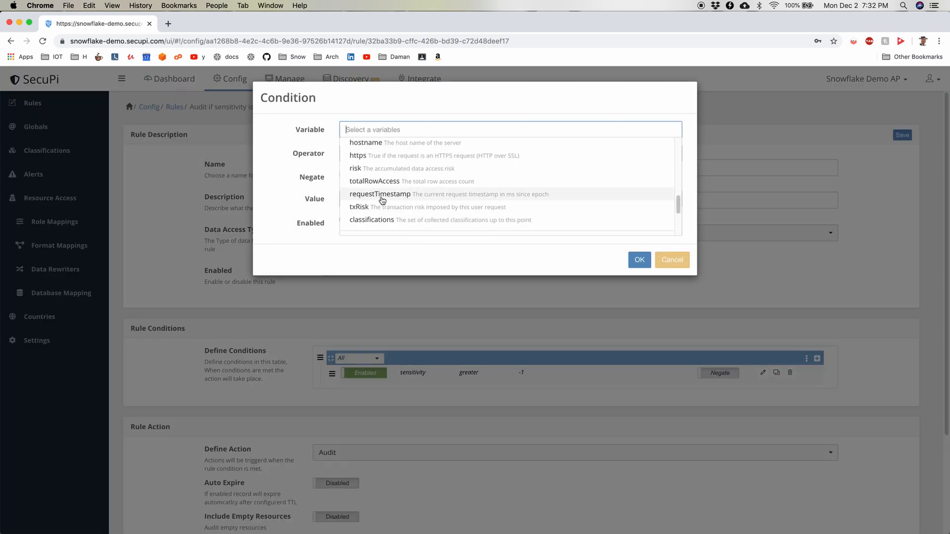
pyautogui.scroll(-3)
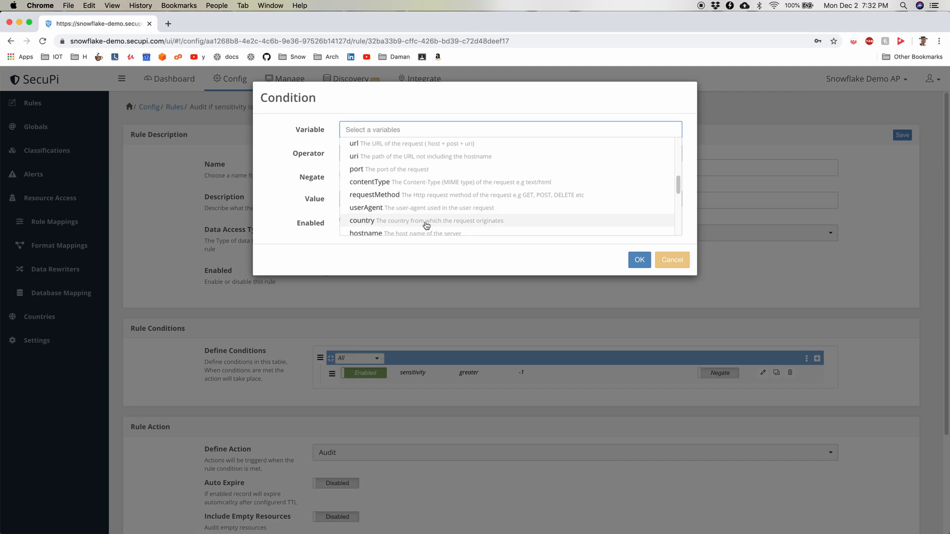
pyautogui.click(672, 259)
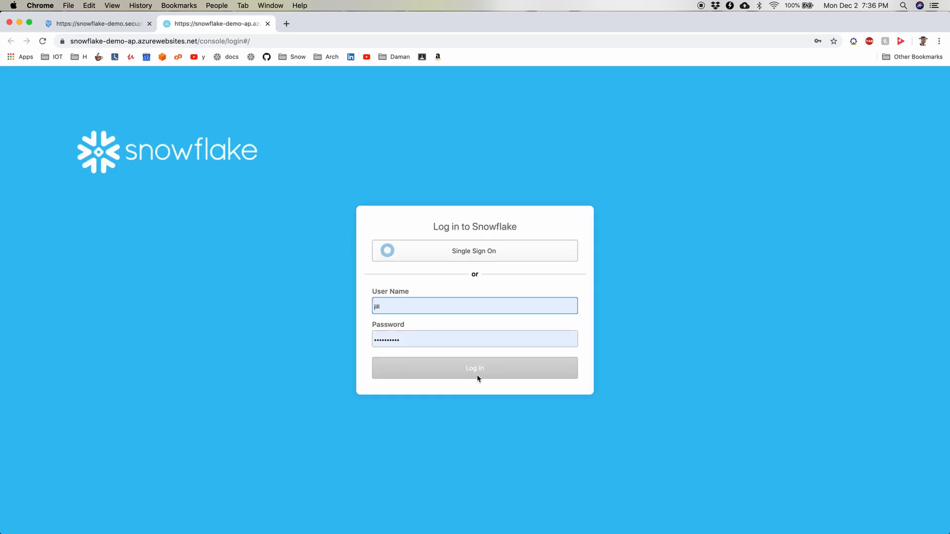
# Step: Log into Snowflake in a new tab with the saved finance user credentials
pyautogui.click(475, 368)
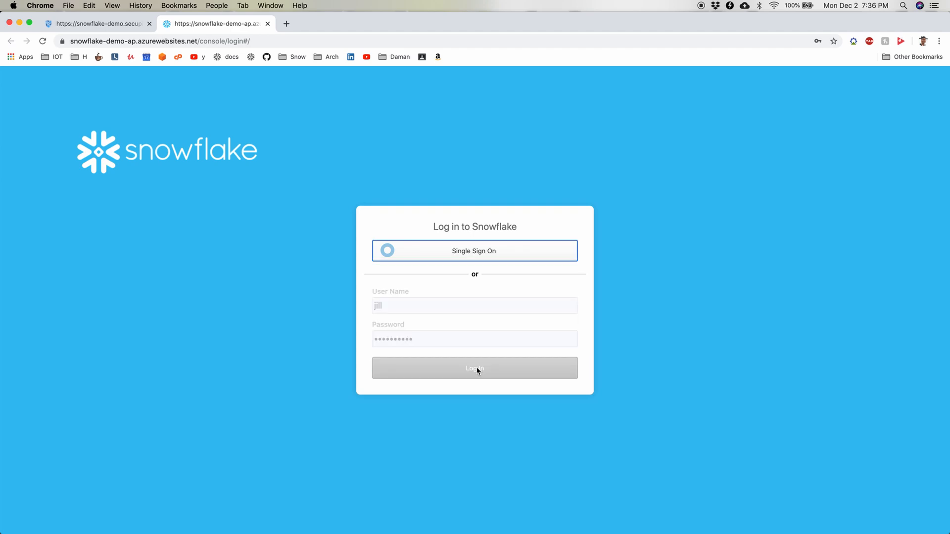
pyautogui.click(475, 368)
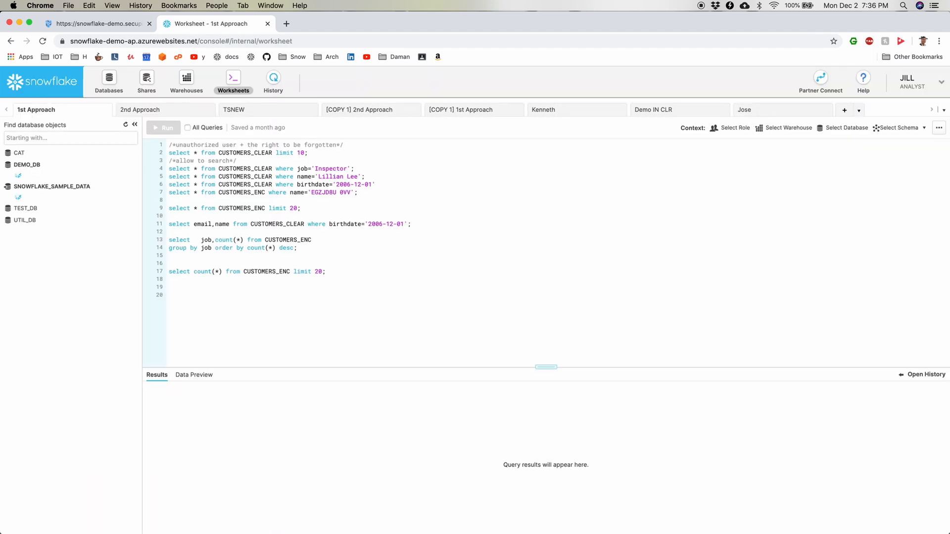
pyautogui.click(22, 164)
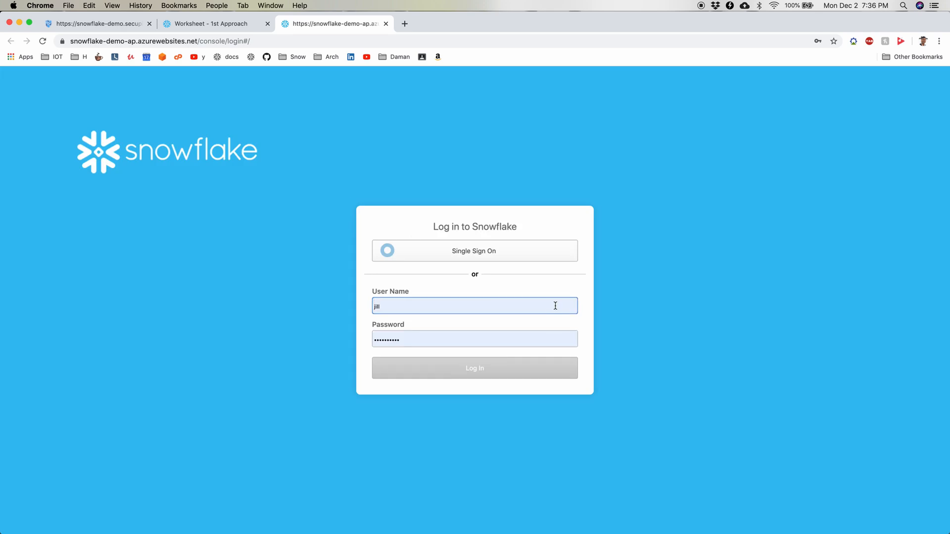
pyautogui.write('ja')
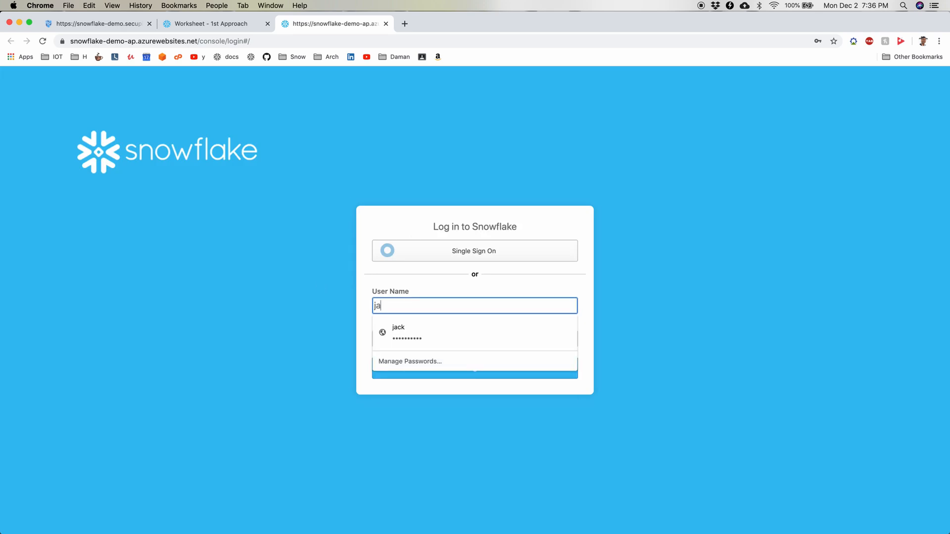
pyautogui.click(397, 332)
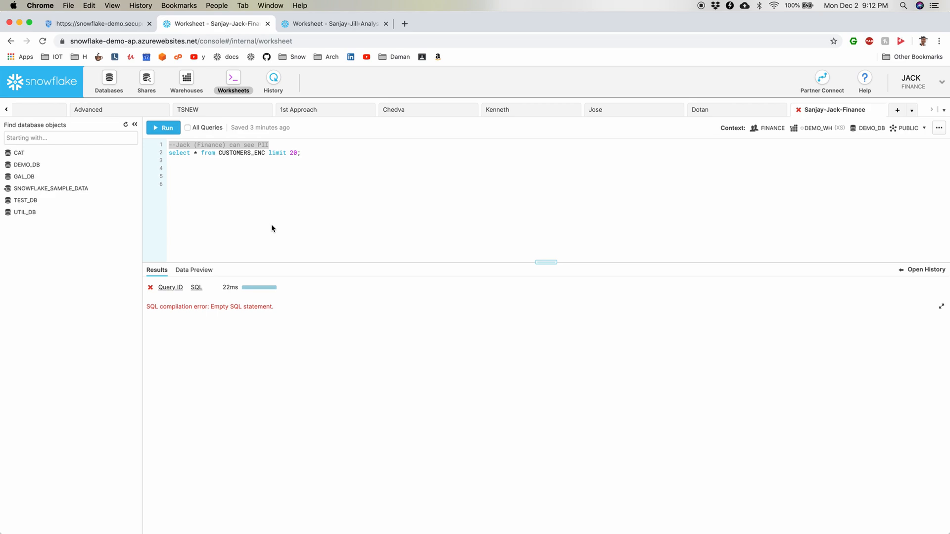
# Step: Run the Sanjay-Jack-Finance CUSTOMERS_ENC query returning 20 decrypted rows
pyautogui.click(163, 128)
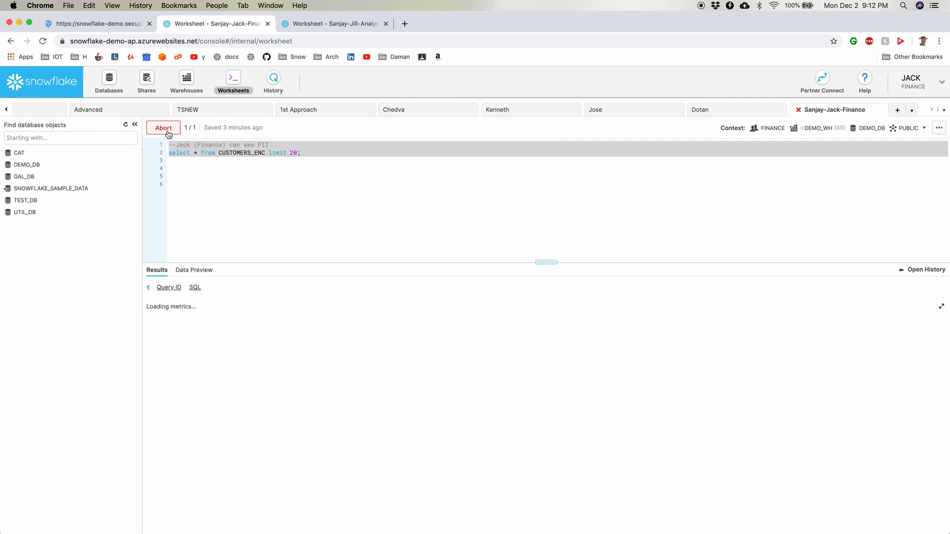
pyautogui.click(163, 128)
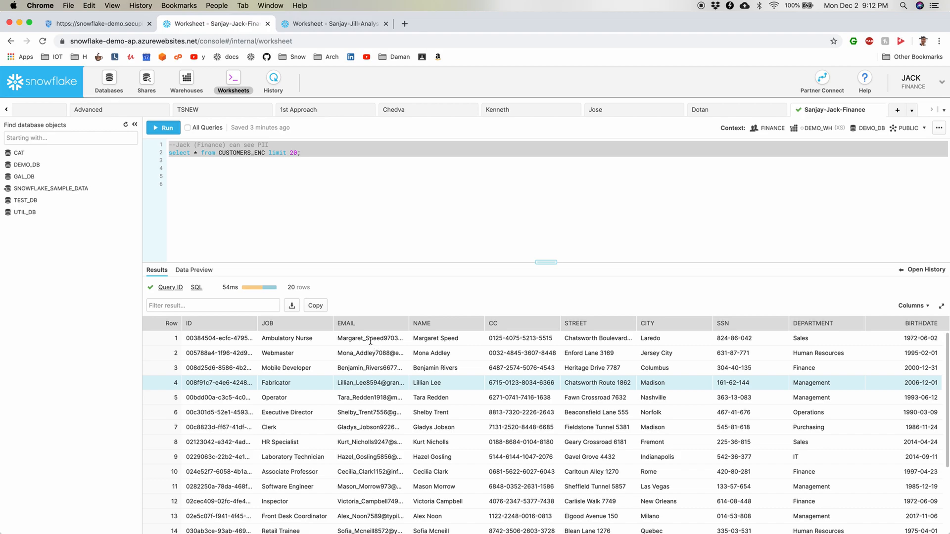
pyautogui.moveTo(739, 348)
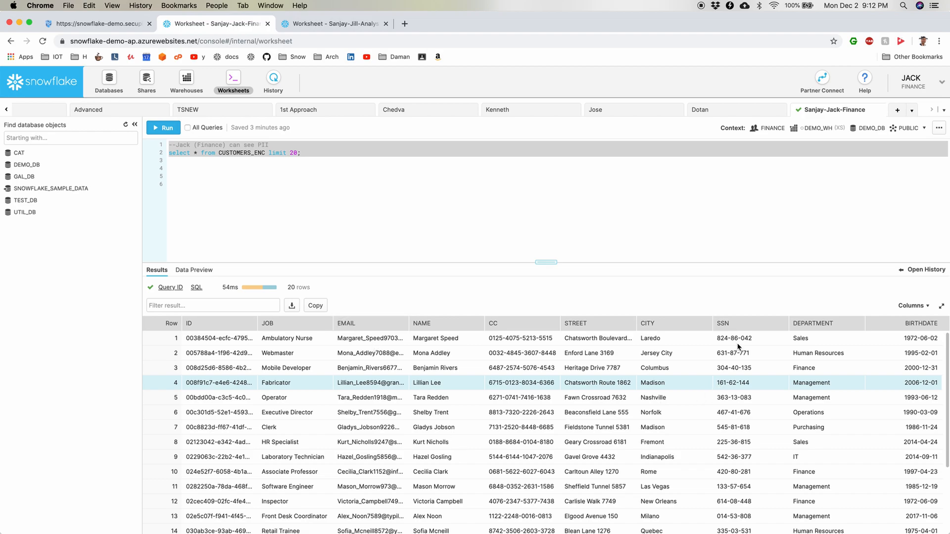
pyautogui.moveTo(733, 428)
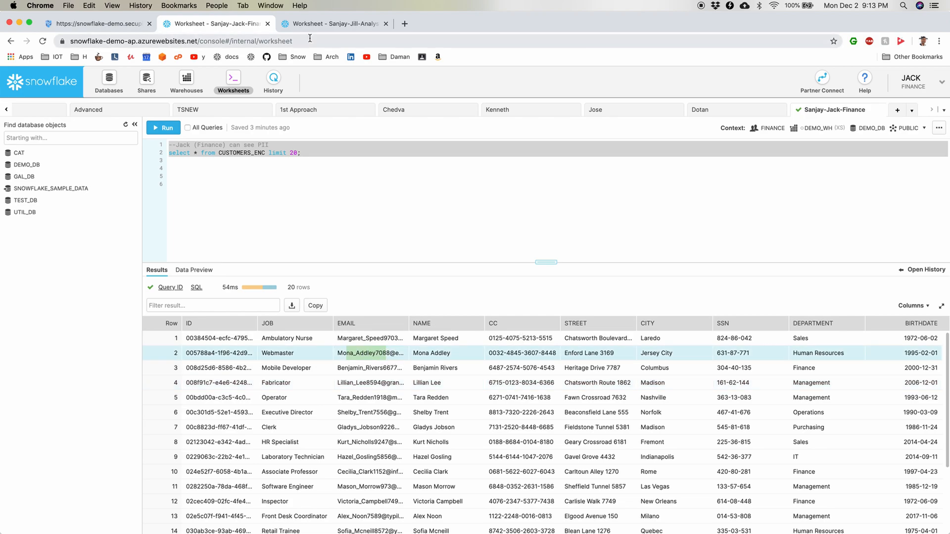
# Step: Run the Sanjay-Jill-Analyst CUSTOMERS_ENC query and examine a scrambled customer row
pyautogui.click(333, 24)
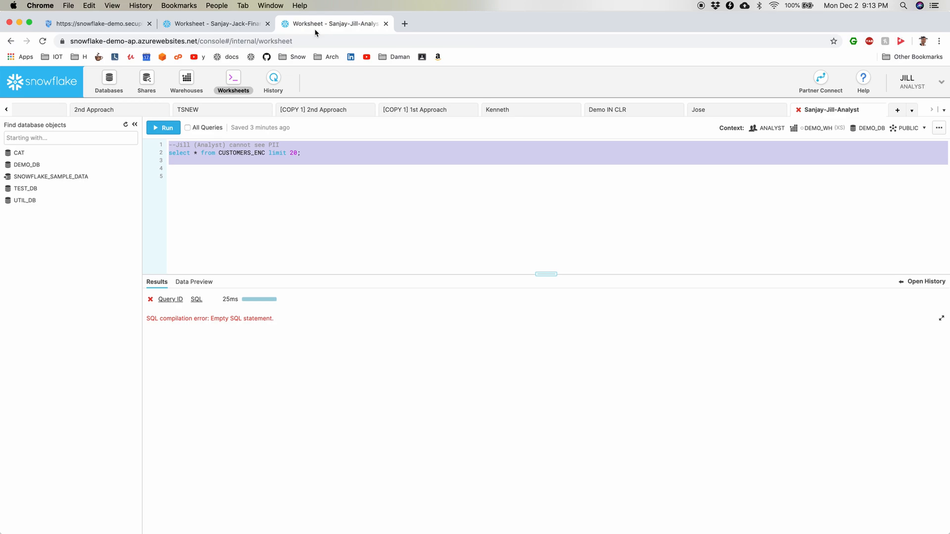
pyautogui.moveTo(149, 127)
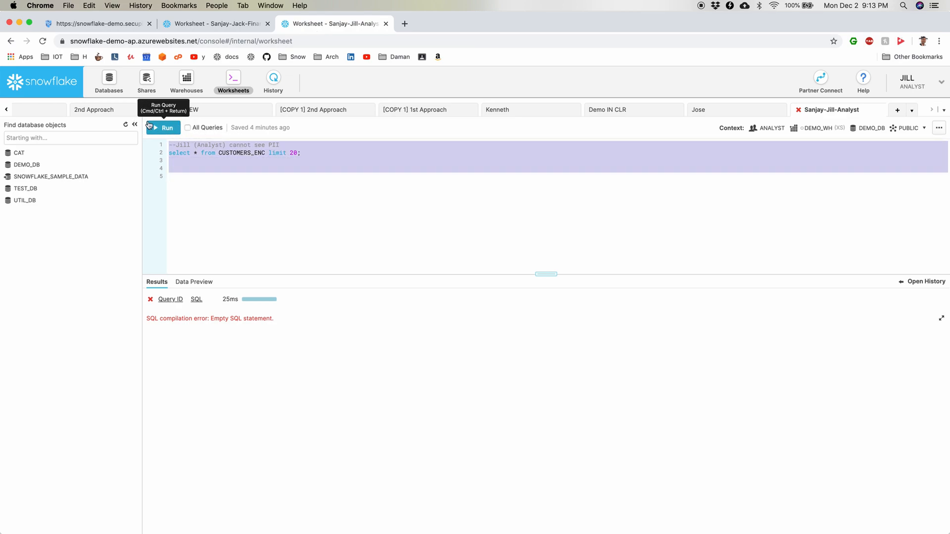
pyautogui.click(162, 128)
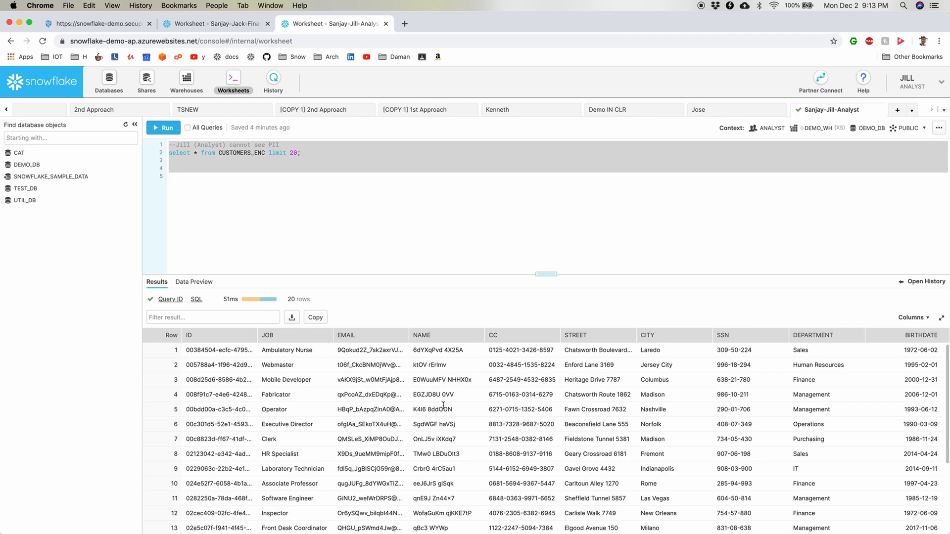
pyautogui.moveTo(737, 360)
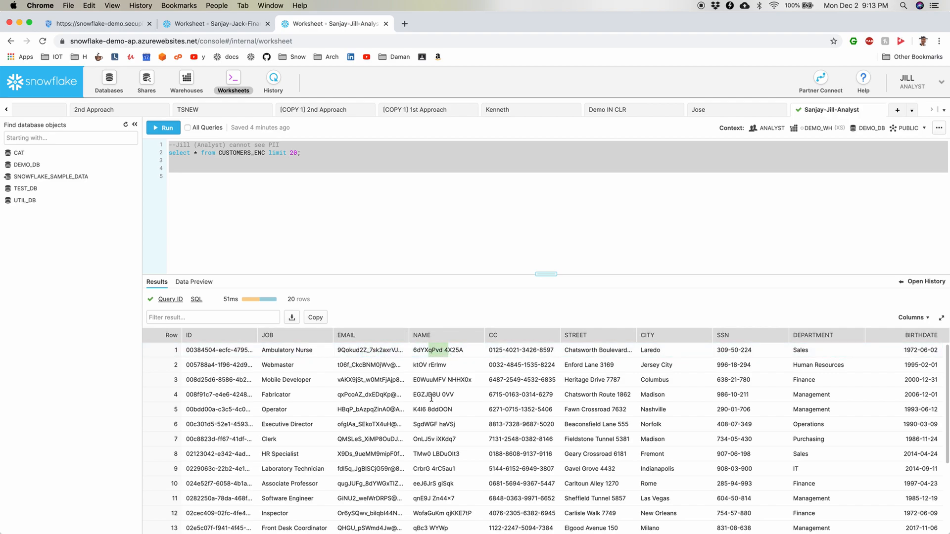
pyautogui.click(446, 380)
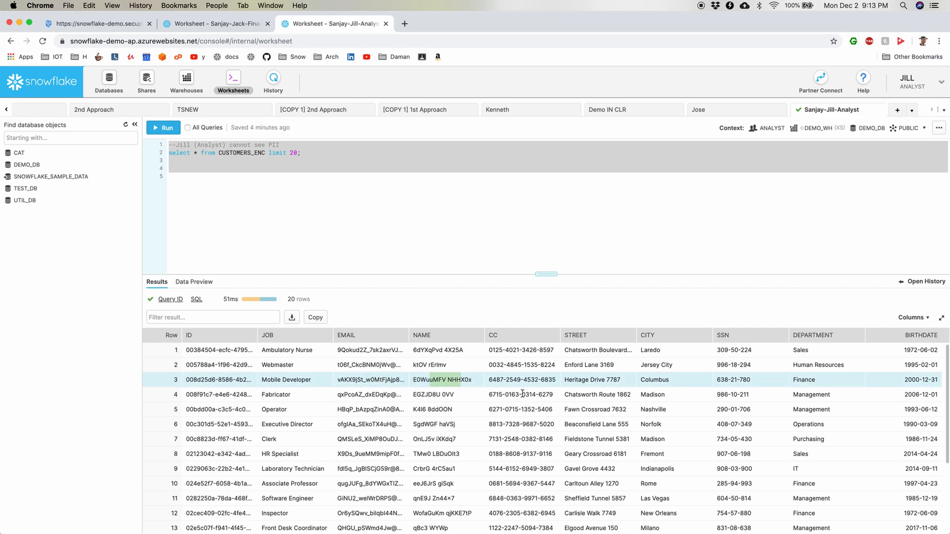
pyautogui.moveTo(738, 351)
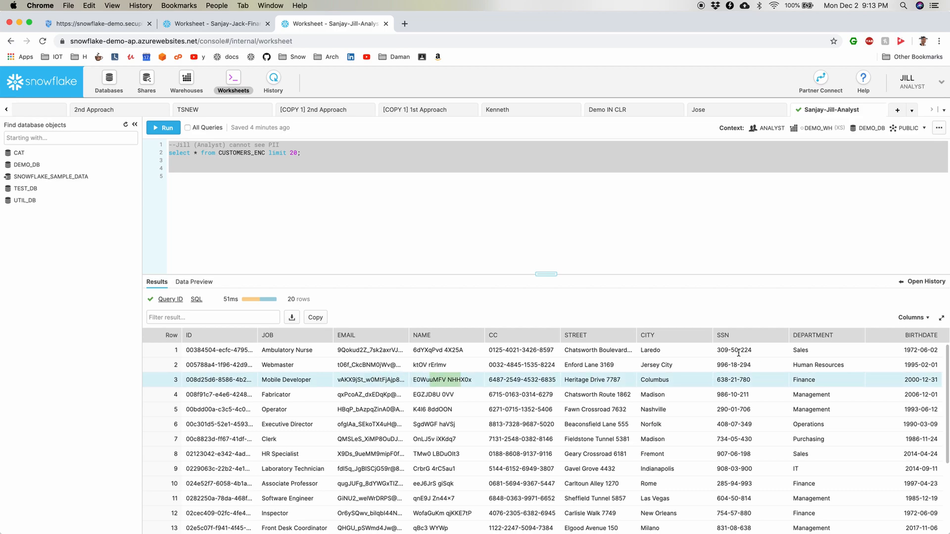
# Step: Flip between the Sanjay-Jack-Finance and analyst worksheet tabs to compare results
pyautogui.click(208, 24)
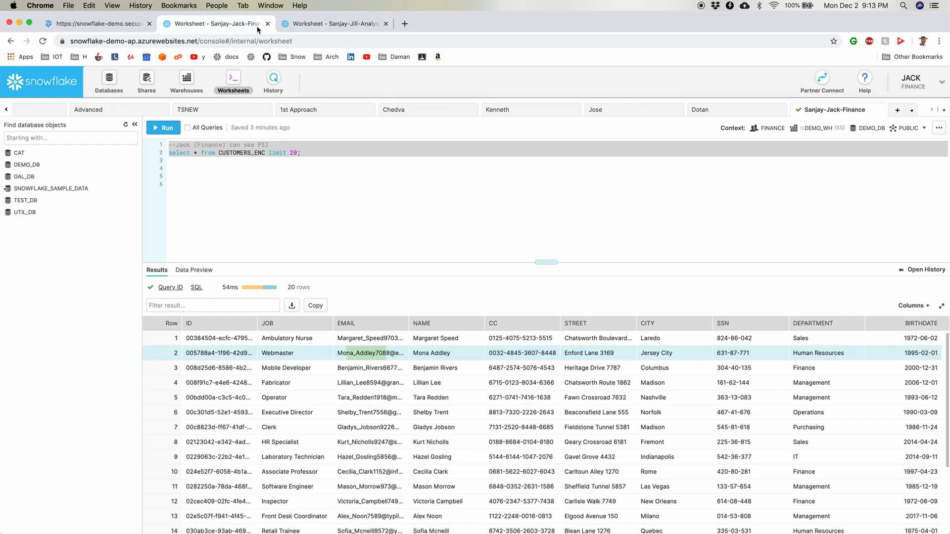
pyautogui.click(333, 23)
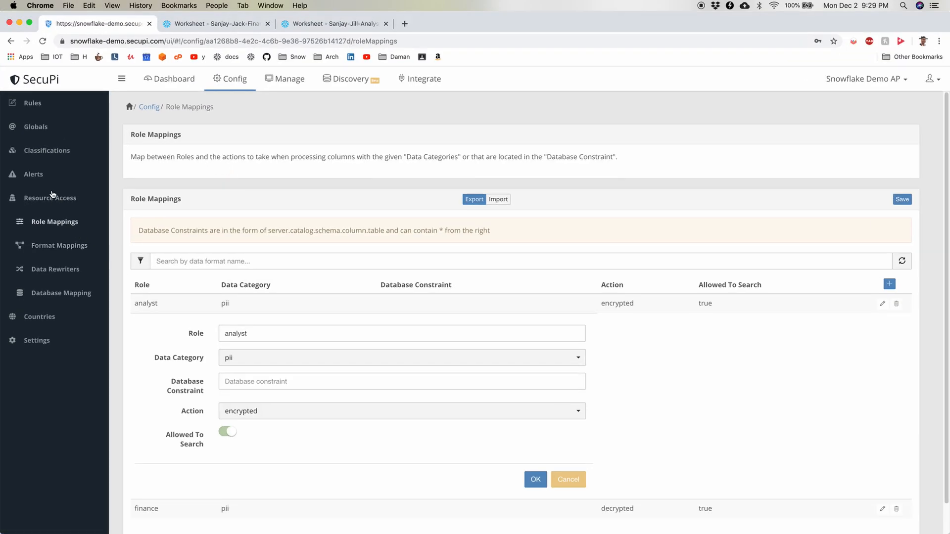
# Step: Locate the row unguard conditions of the Right to be forgotten rule
pyautogui.click(33, 103)
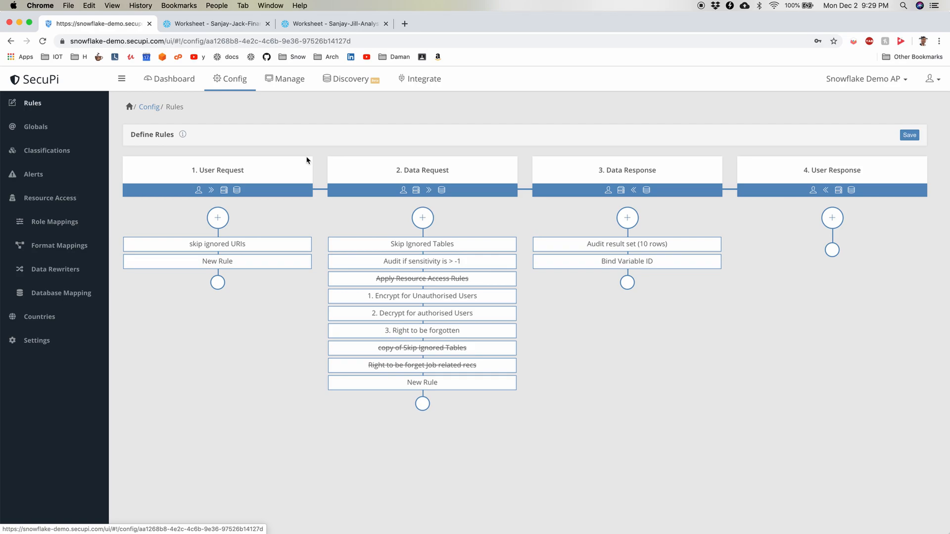
pyautogui.click(421, 330)
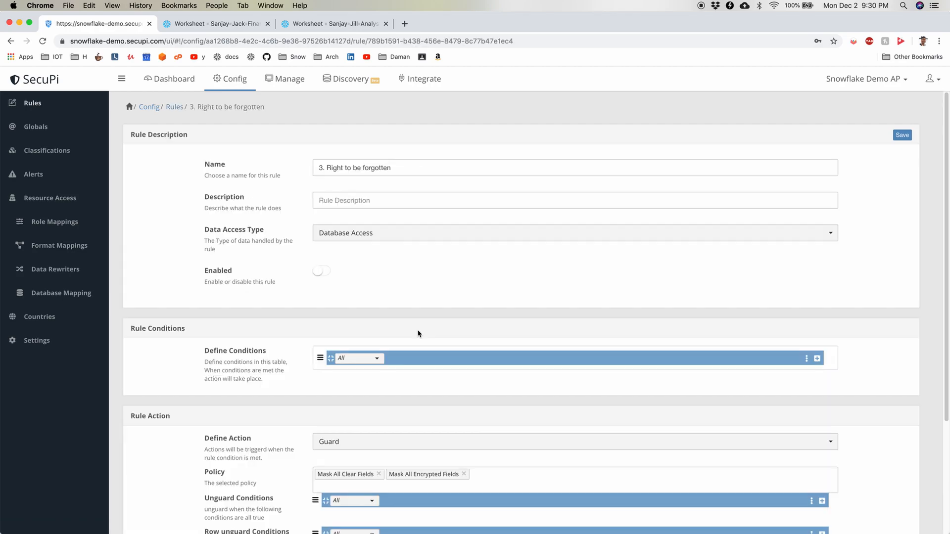
pyautogui.scroll(-3)
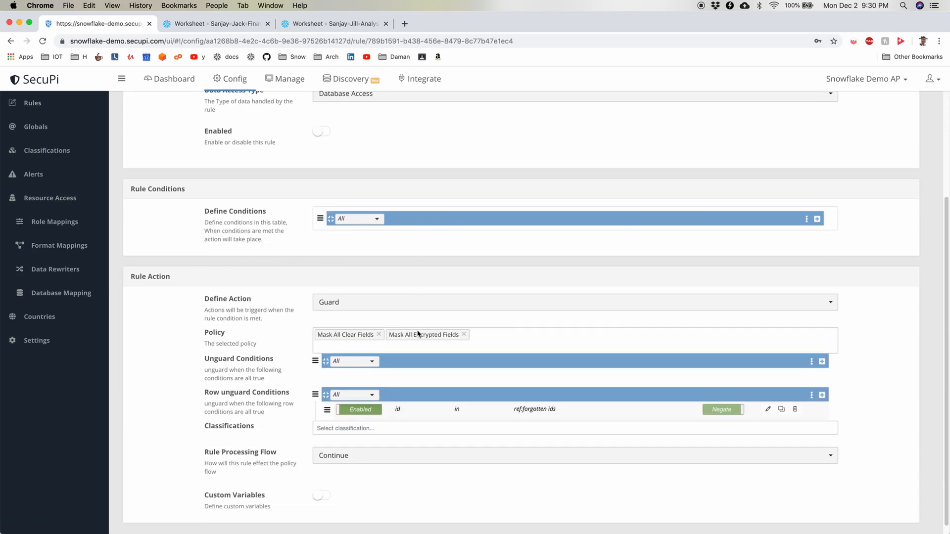
pyautogui.scroll(-3)
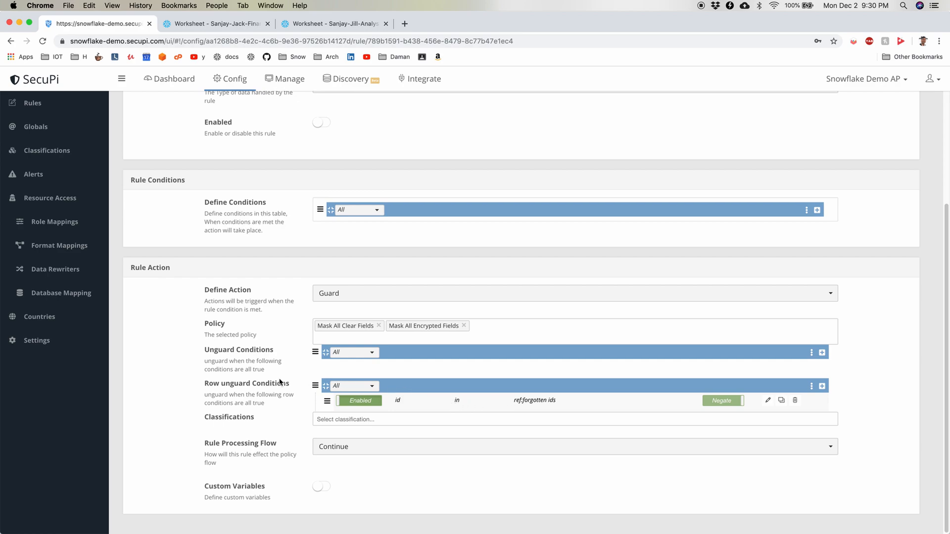
pyautogui.moveTo(283, 394)
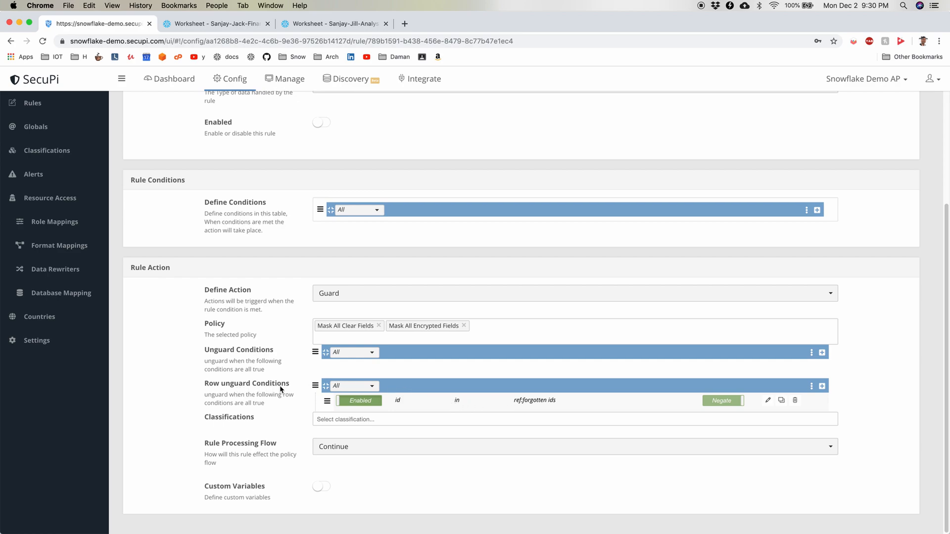
pyautogui.moveTo(692, 408)
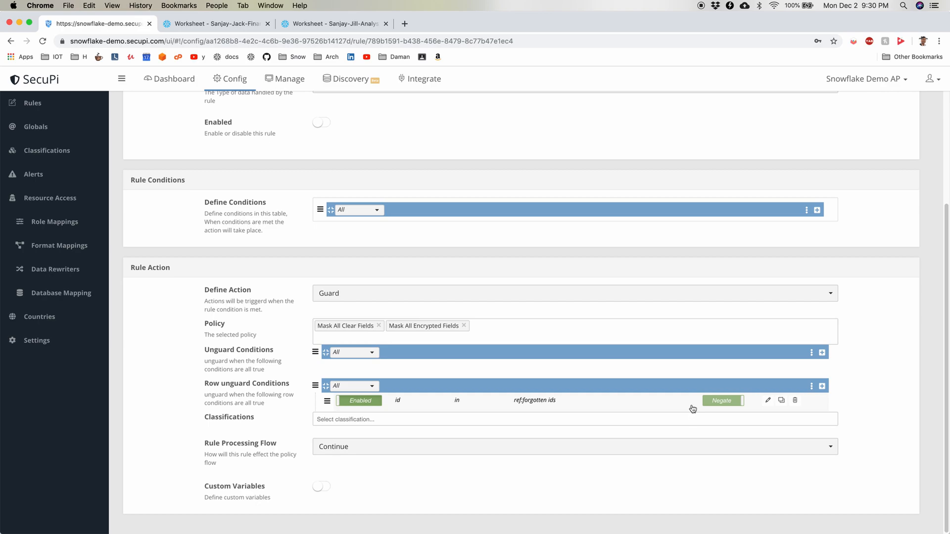
pyautogui.moveTo(707, 406)
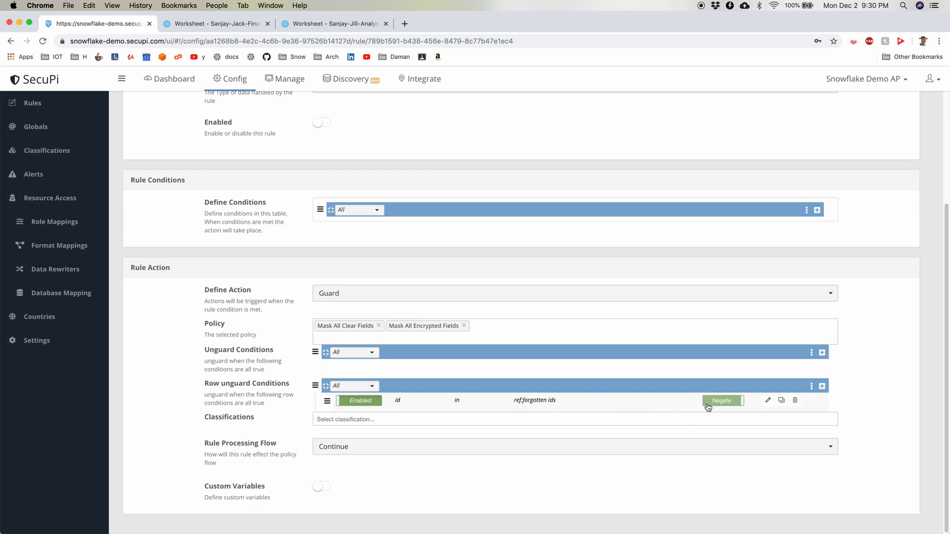
# Step: Set the negated row condition to id in ref 'forgotten ids'
pyautogui.click(768, 400)
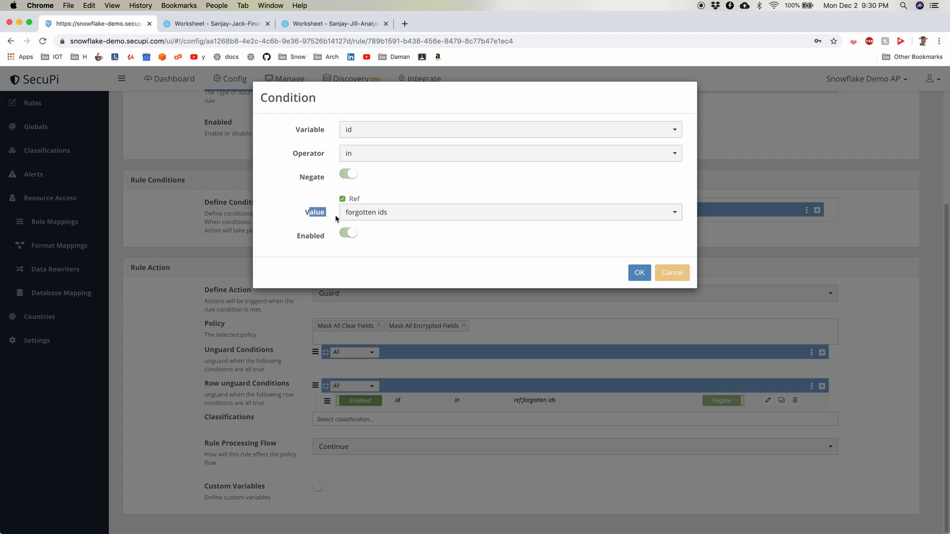
pyautogui.click(509, 212)
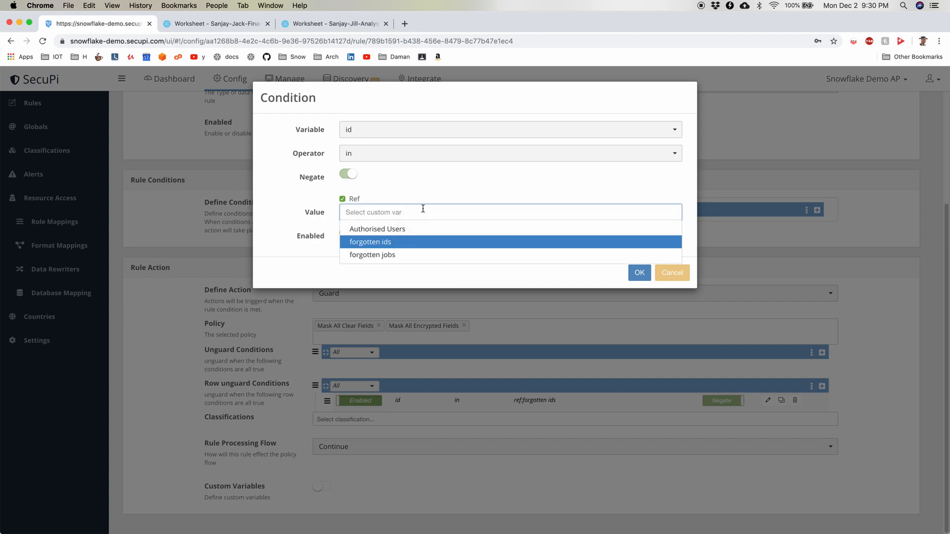
pyautogui.click(370, 242)
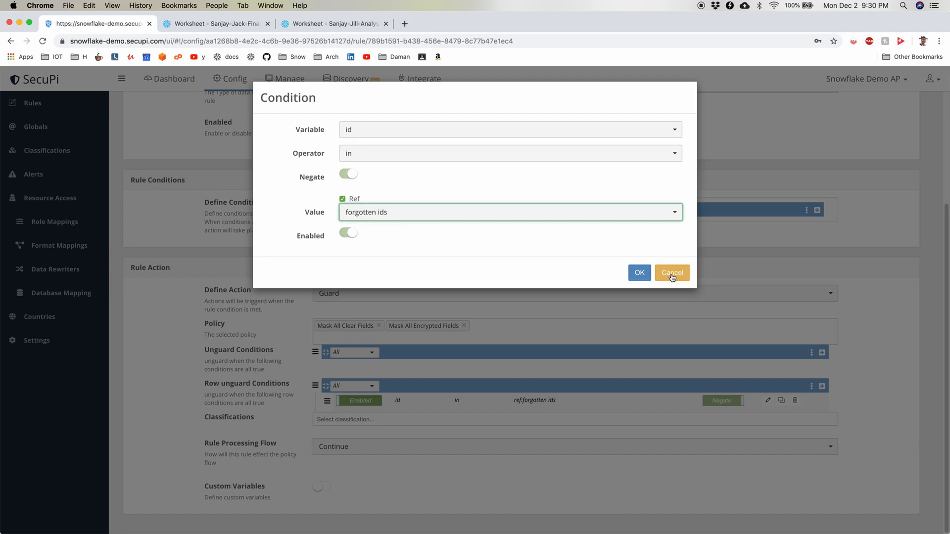
pyautogui.click(671, 273)
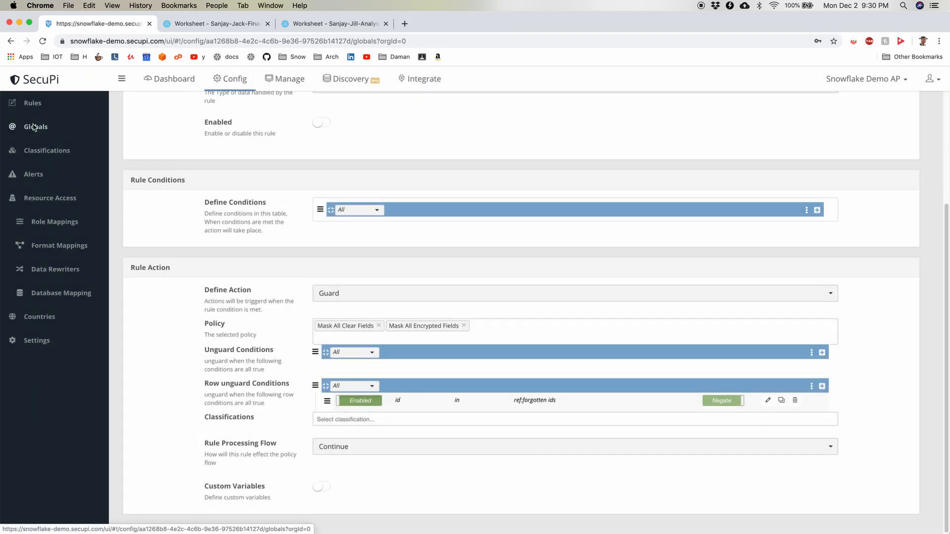
# Step: Edit the forgotten ids global variable to see its four customer ids and test value
pyautogui.click(35, 127)
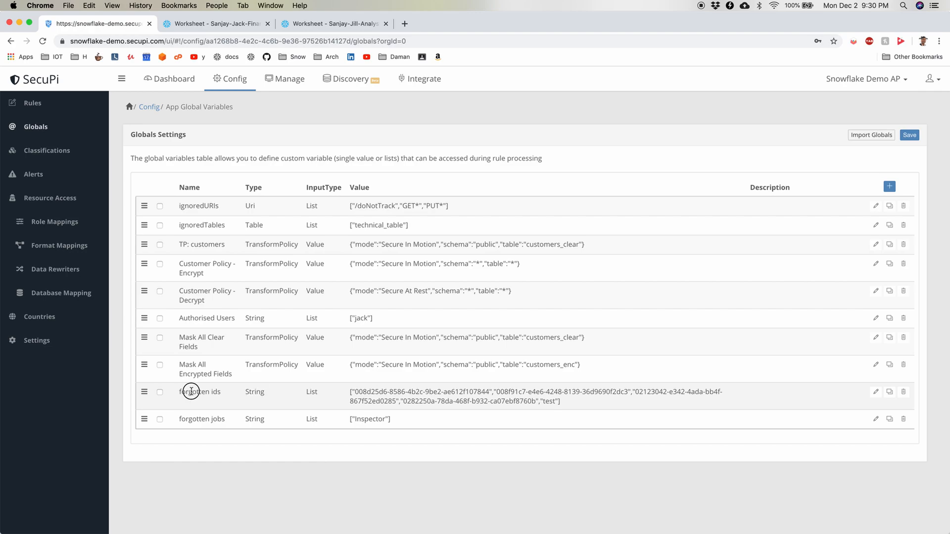
pyautogui.click(875, 392)
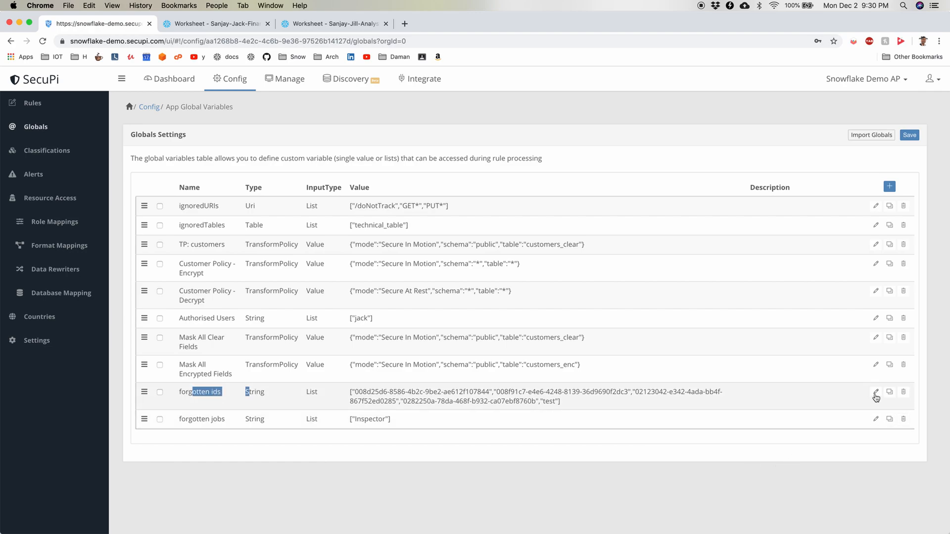
pyautogui.click(875, 392)
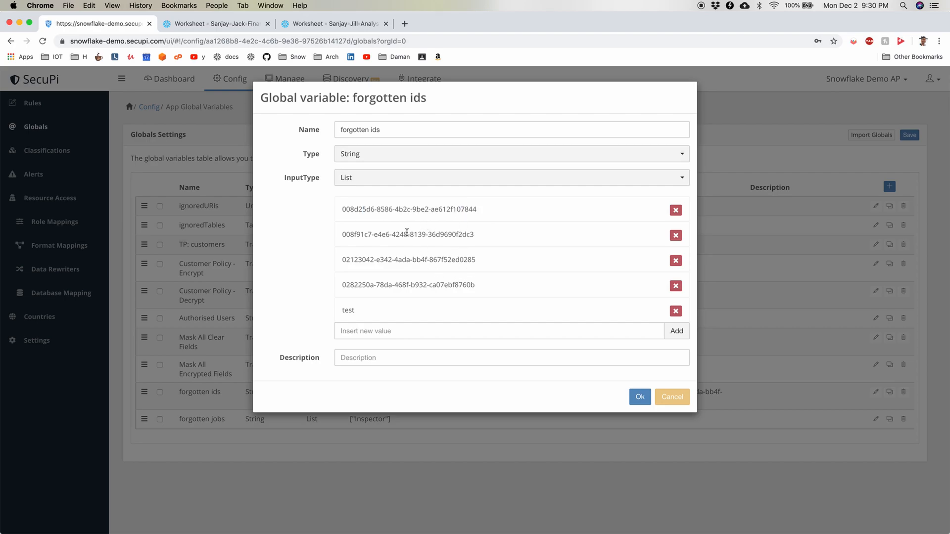
pyautogui.moveTo(338, 291)
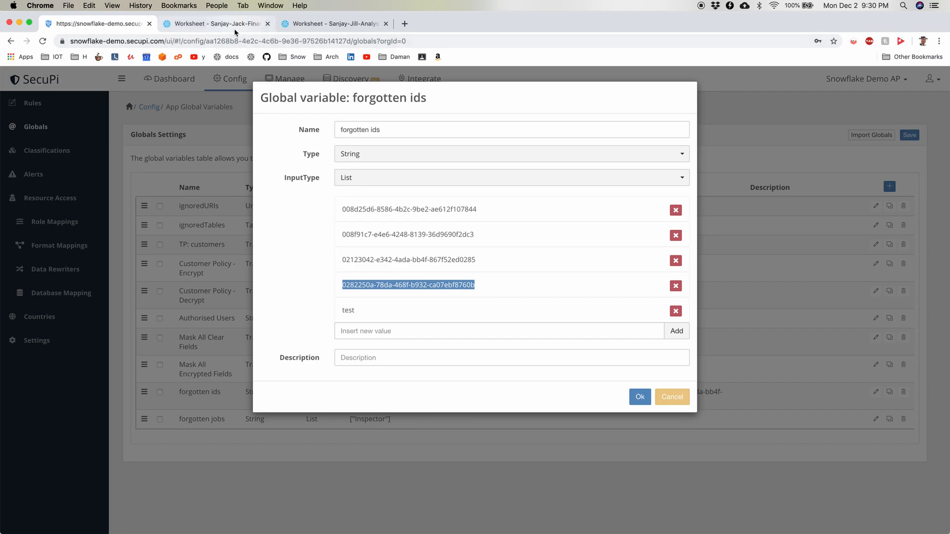
pyautogui.click(221, 23)
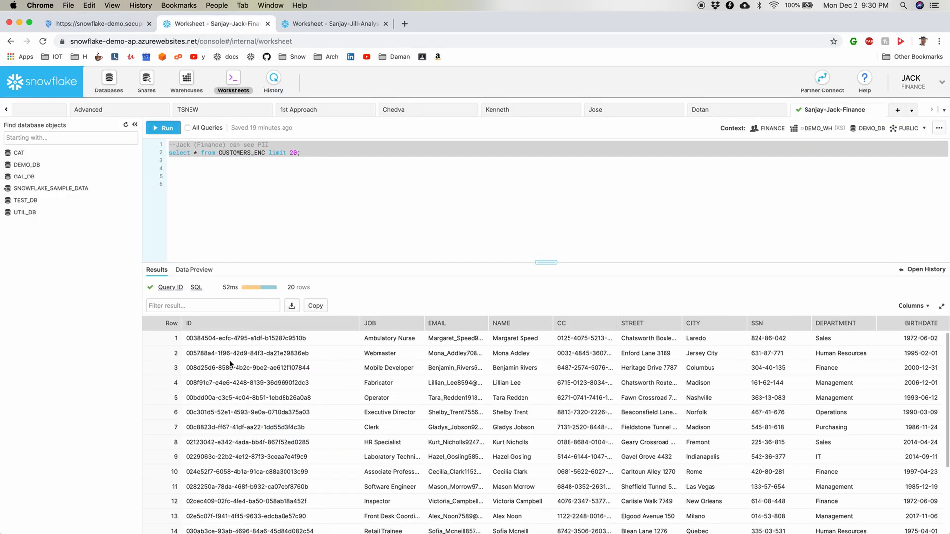
pyautogui.click(242, 353)
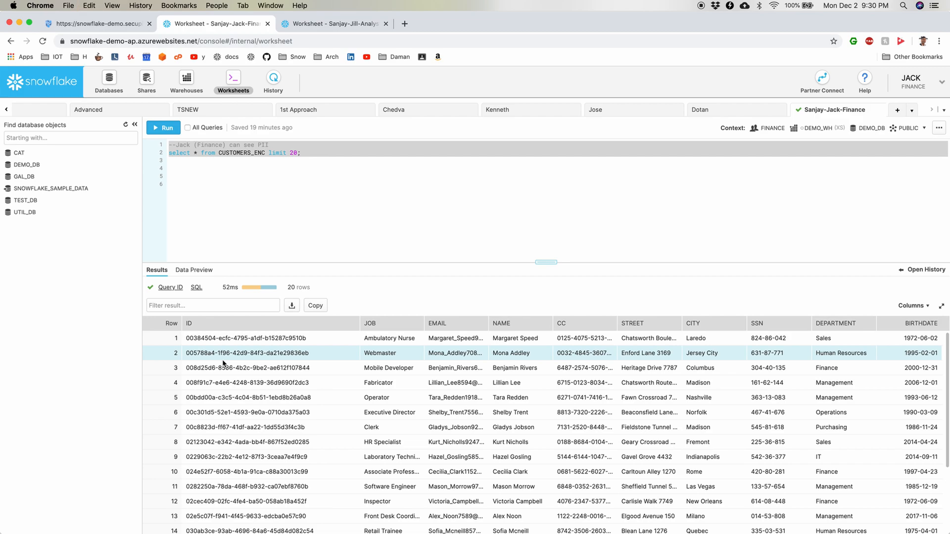
pyautogui.write('sadh')
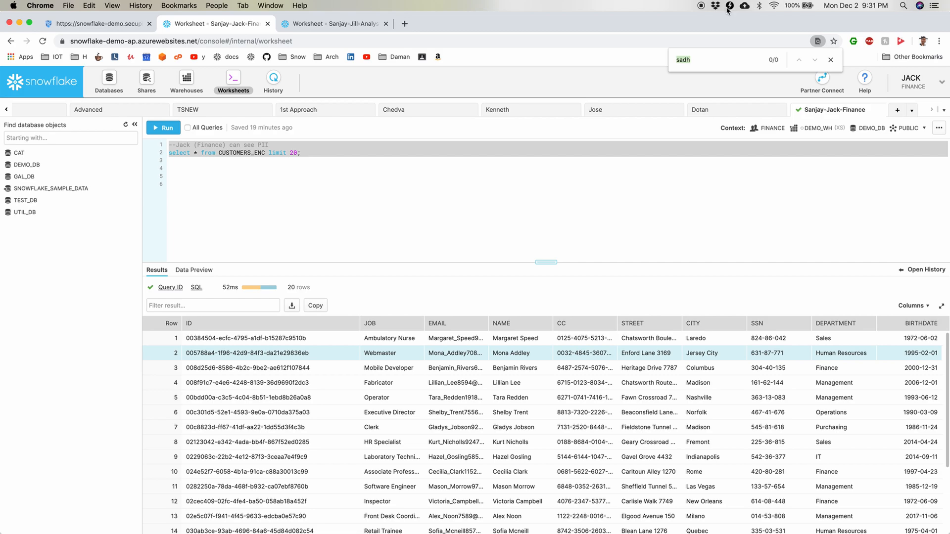
pyautogui.moveTo(593, 59)
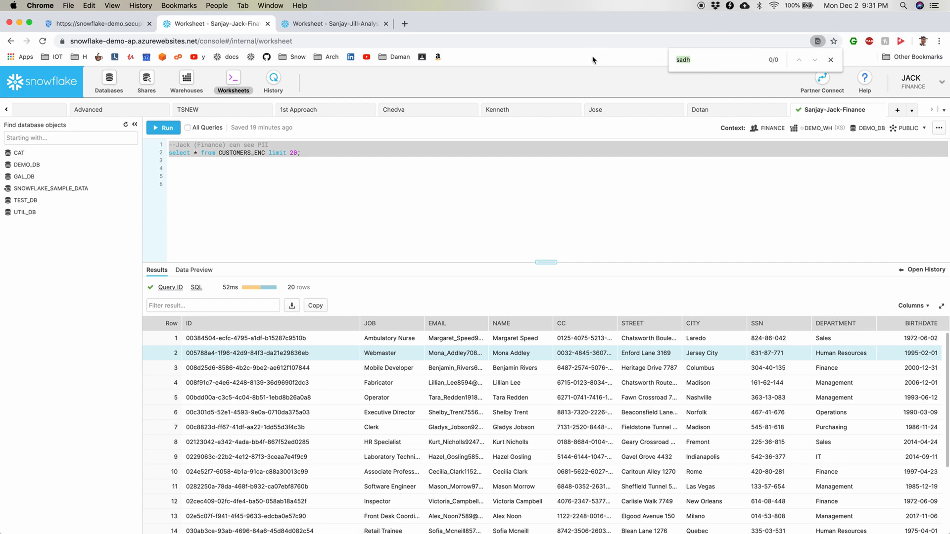
pyautogui.write('lda-468f-b932-ca07ebf8760b')
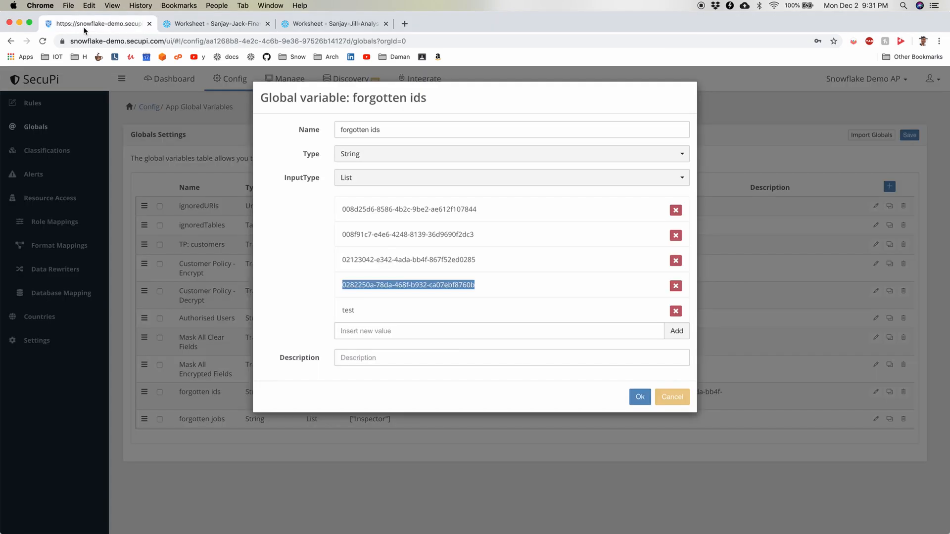
# Step: View the forgotten ids variable's InputType options and cancel without changes
pyautogui.click(640, 396)
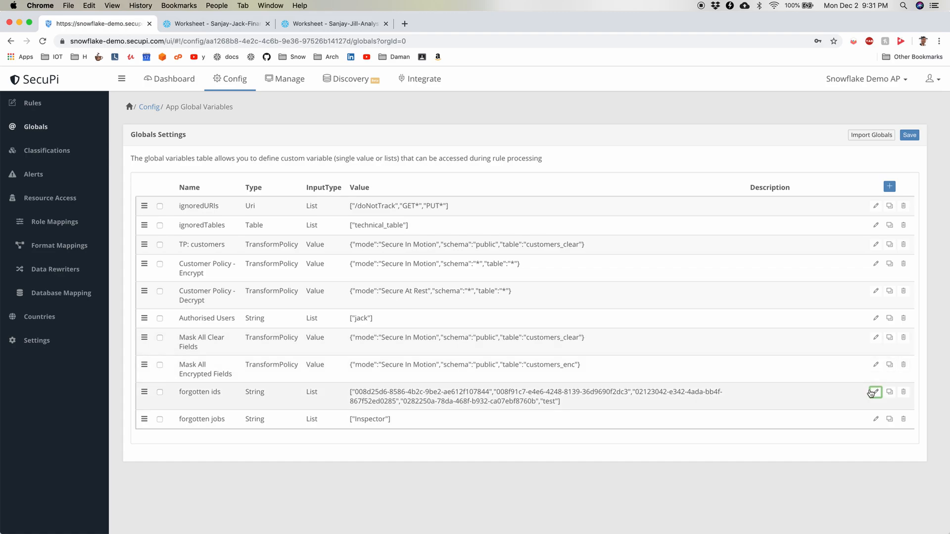
pyautogui.click(875, 392)
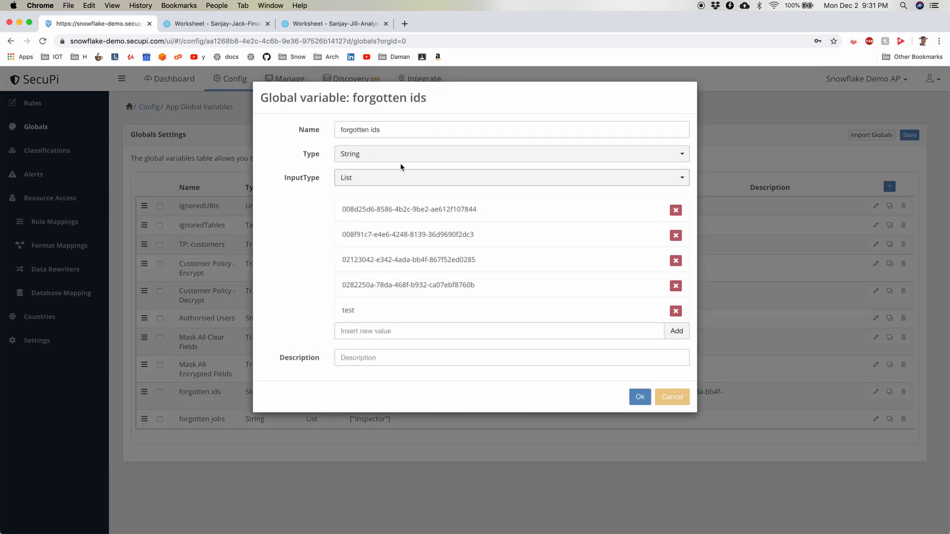
pyautogui.click(510, 179)
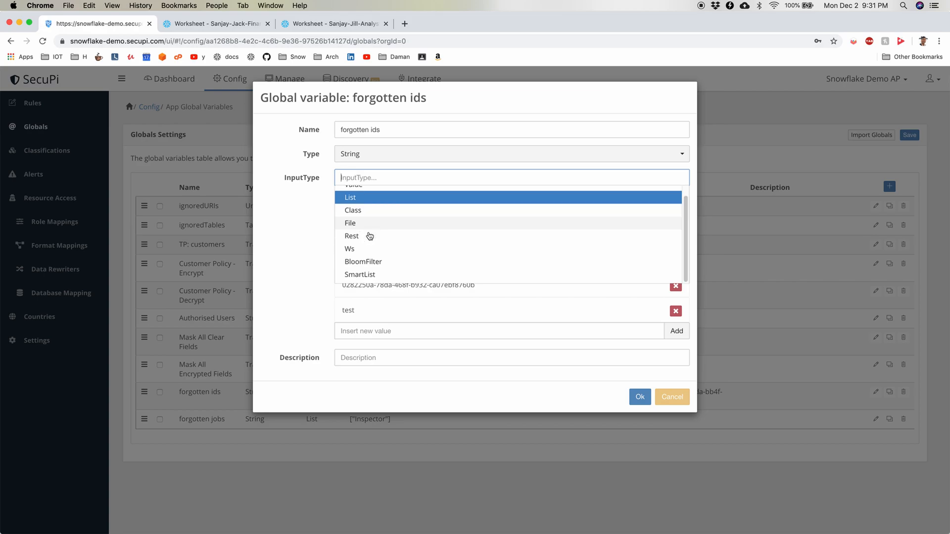
pyautogui.moveTo(353, 240)
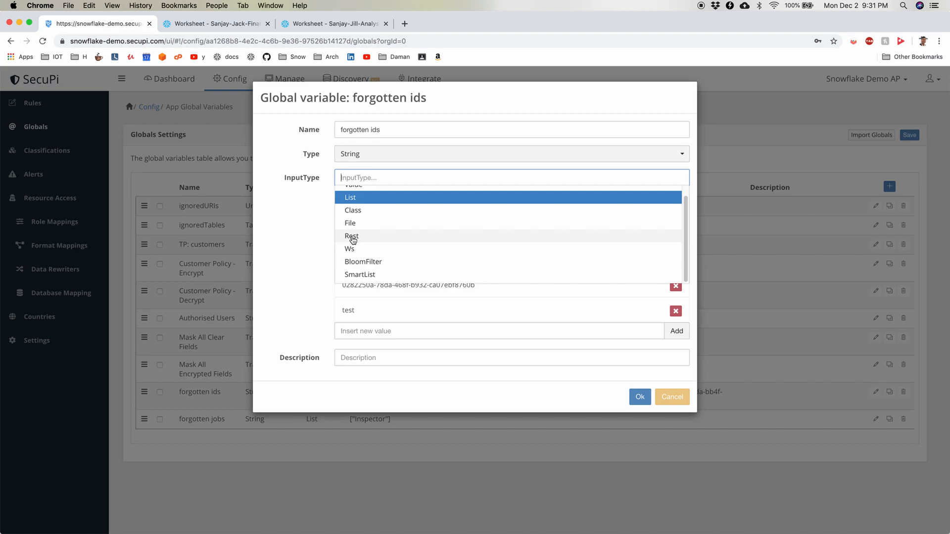
pyautogui.moveTo(339, 238)
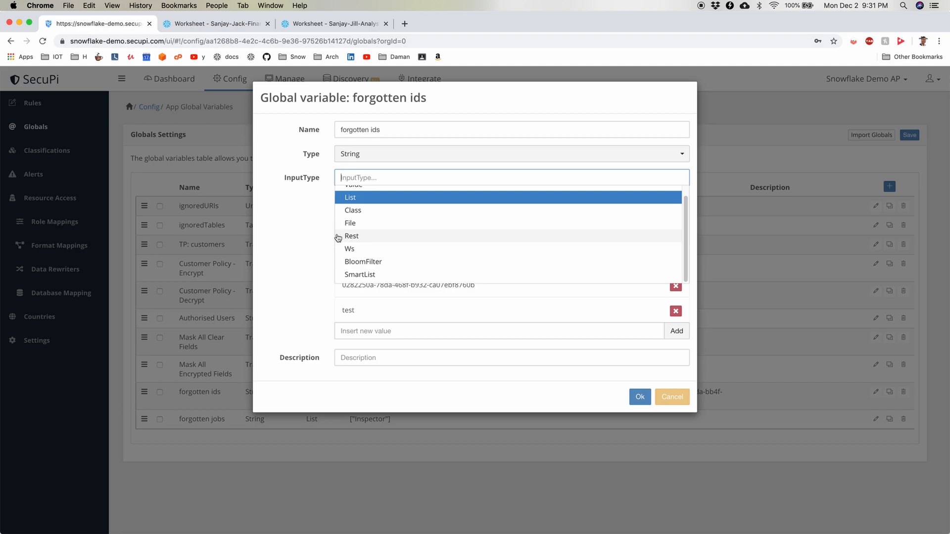
pyautogui.moveTo(290, 239)
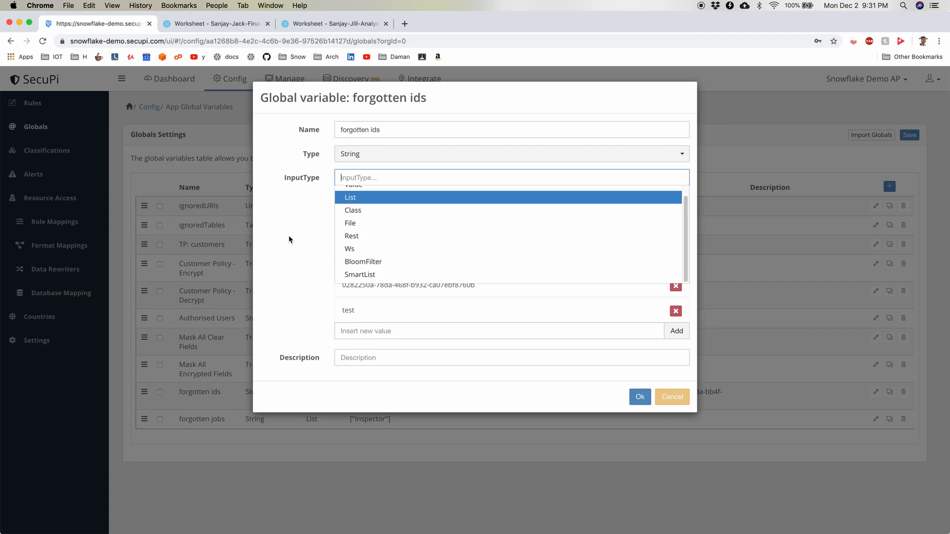
pyautogui.click(350, 197)
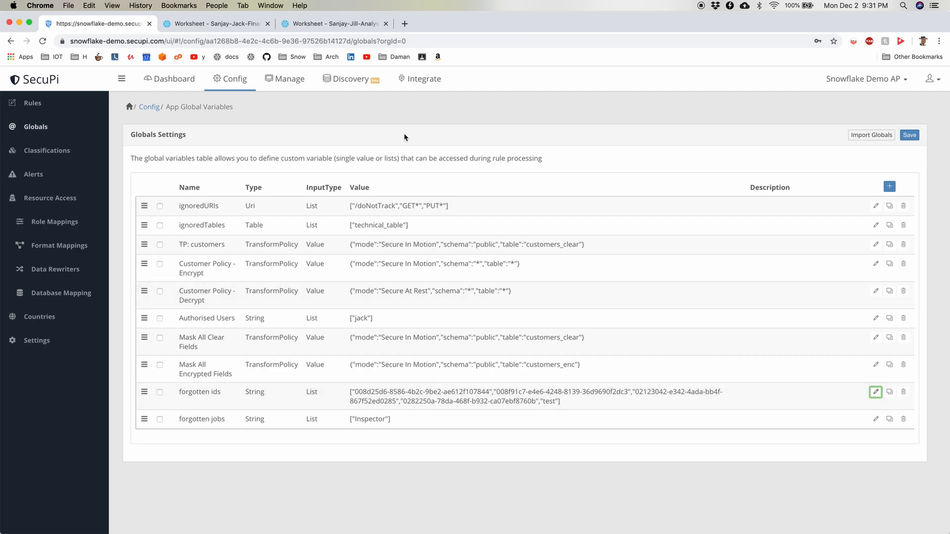
pyautogui.moveTo(33, 243)
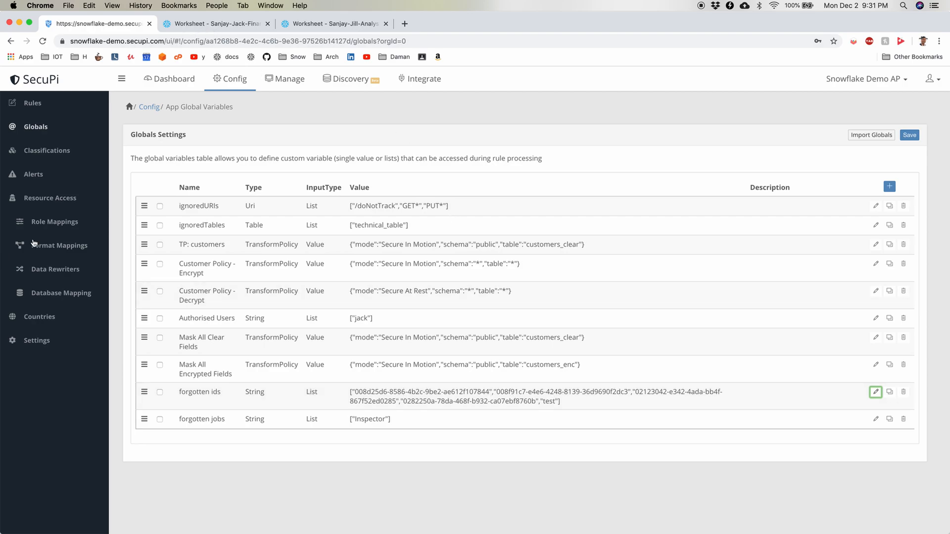
# Step: Enable the '3. Right to be forgotten' rule, save it, and return to the Snowflake worksheet
pyautogui.click(53, 222)
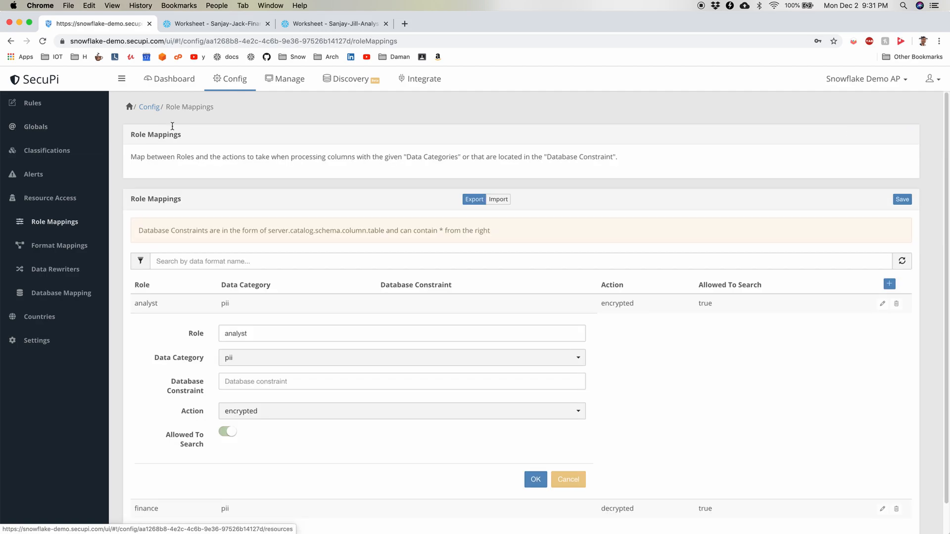
pyautogui.click(33, 103)
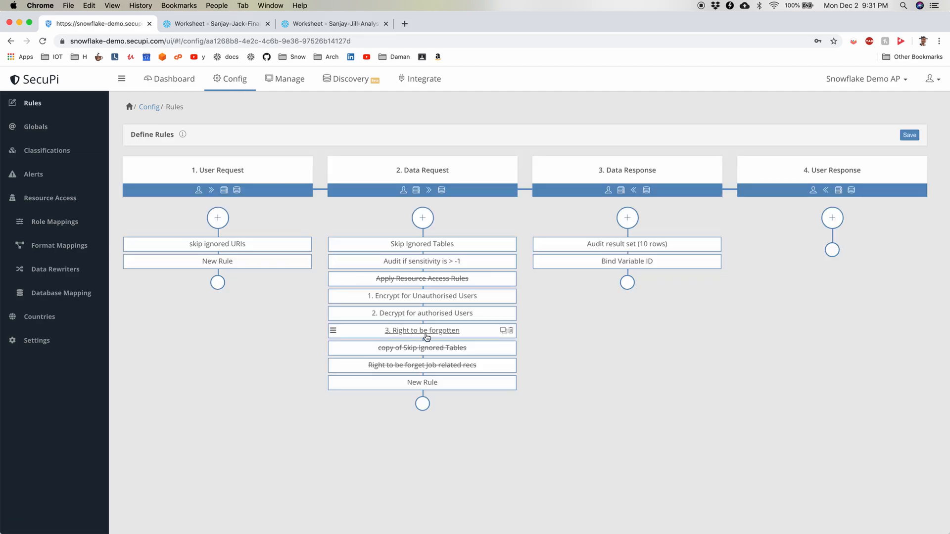
pyautogui.click(422, 330)
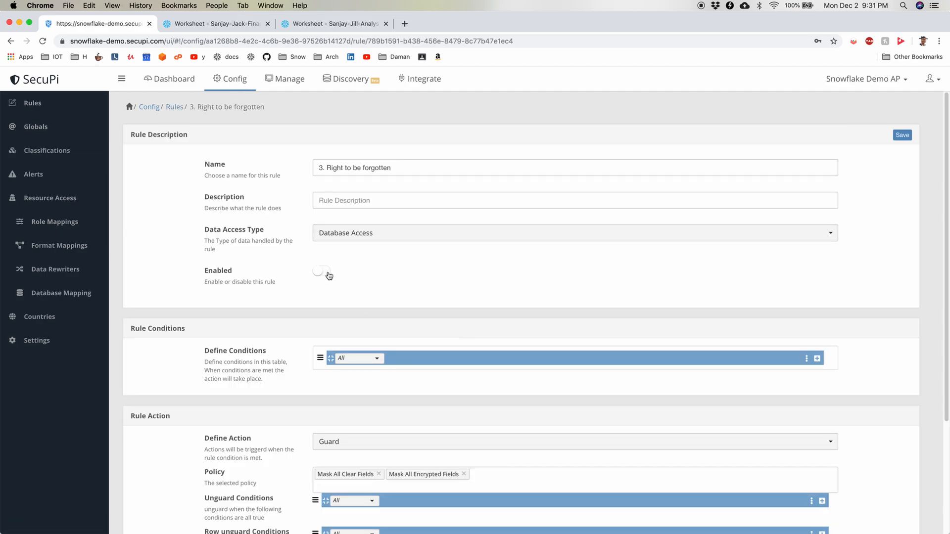
pyautogui.click(322, 271)
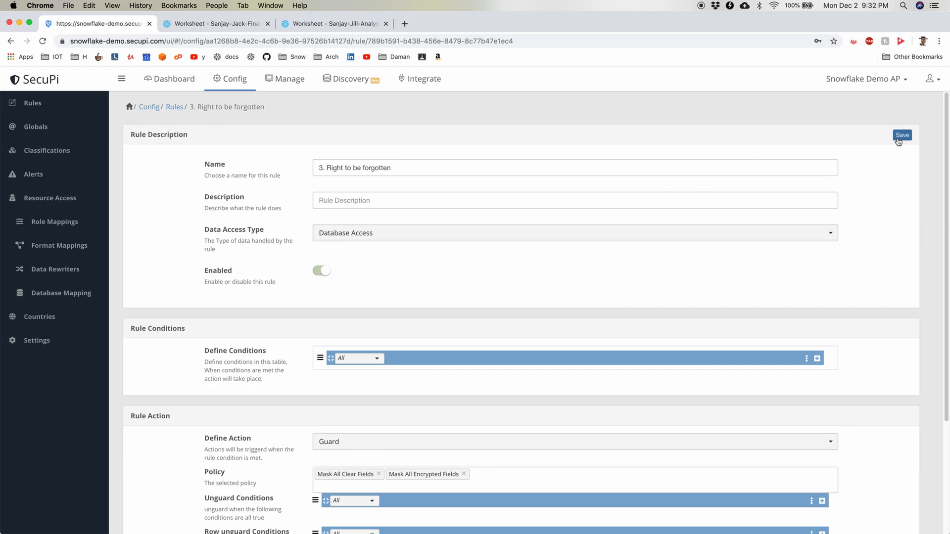
pyautogui.click(903, 135)
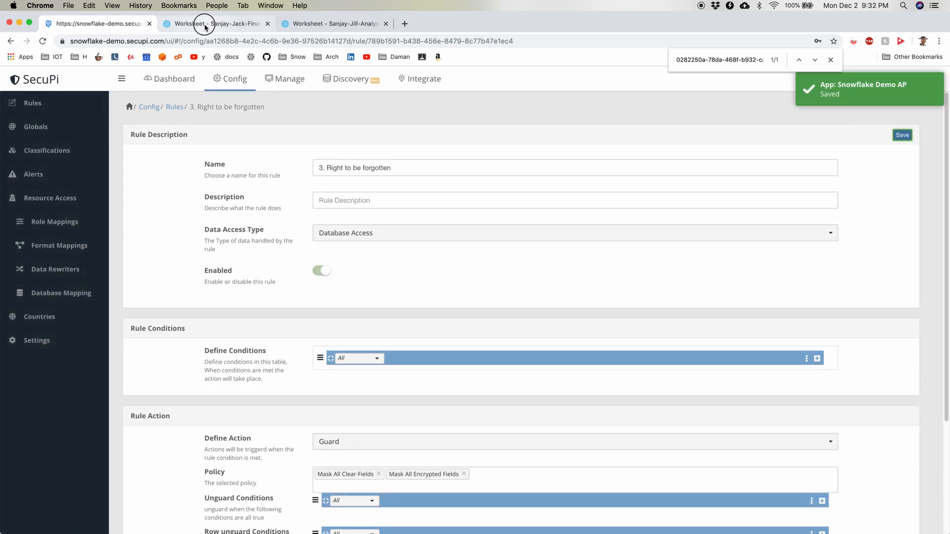
pyautogui.click(205, 24)
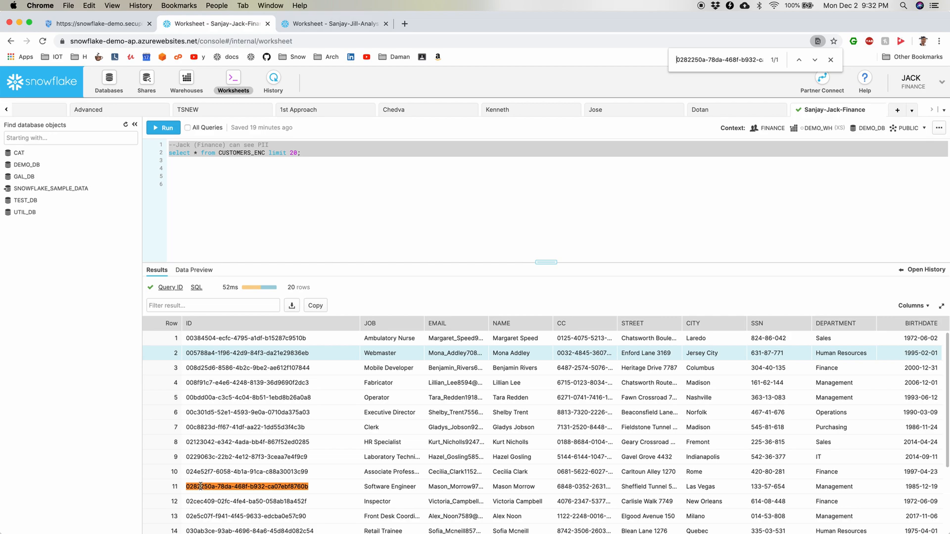
pyautogui.moveTo(170, 128)
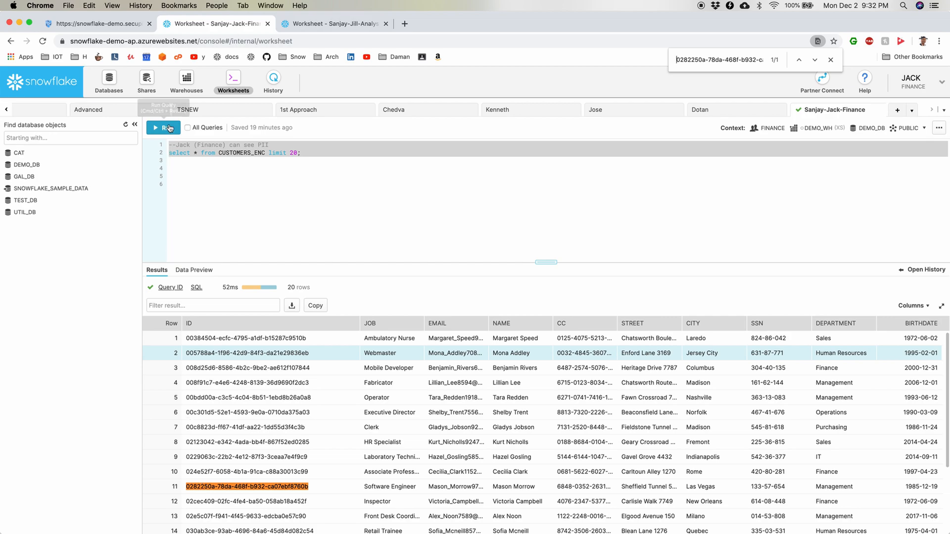
# Step: Rerun the Jack and Jill CUSTOMERS_ENC queries so forgotten customers' rows come back blanked
pyautogui.click(163, 128)
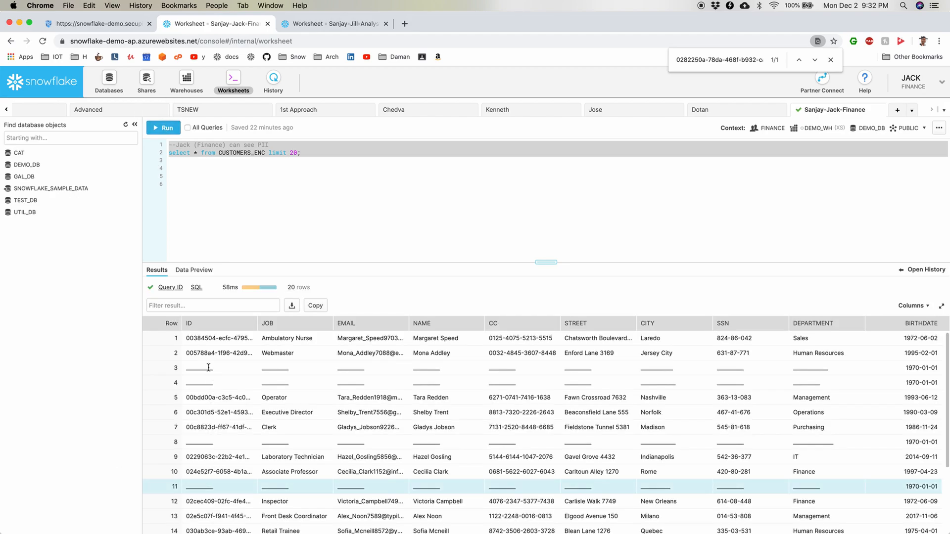
pyautogui.moveTo(213, 451)
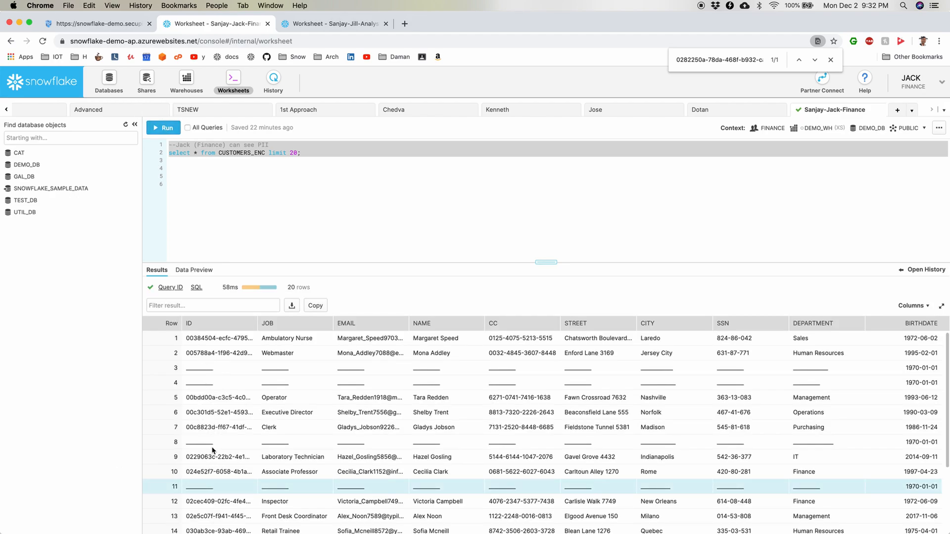
pyautogui.scroll(-3)
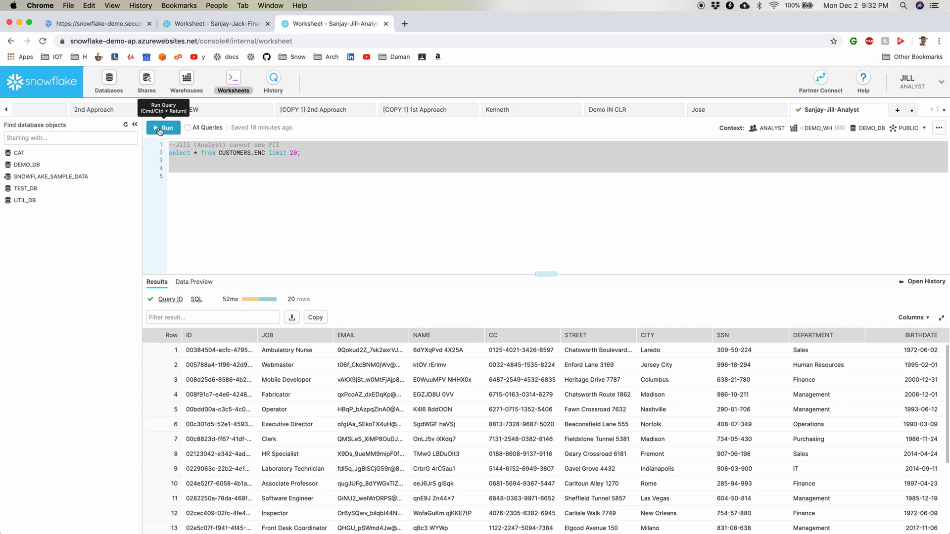
pyautogui.click(163, 127)
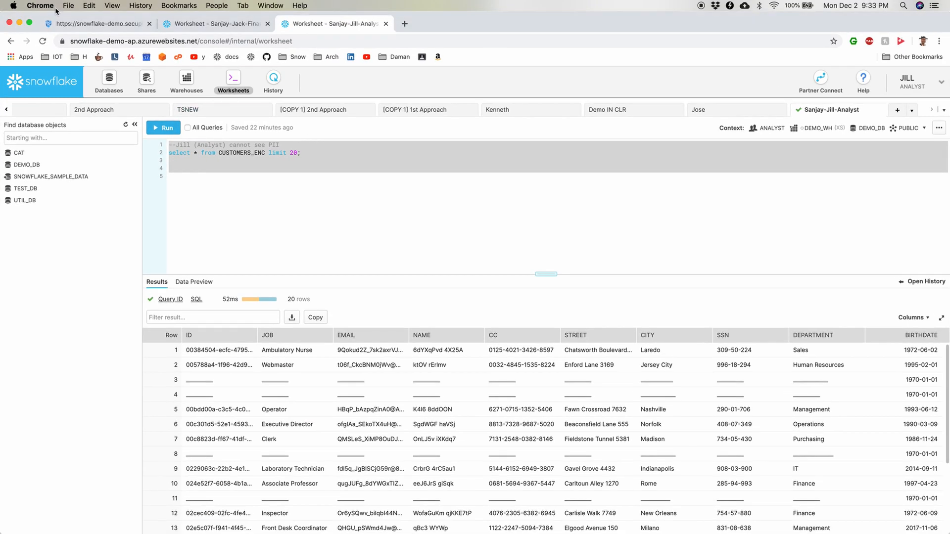
# Step: Show the SecuPi dashboard's risk chart and Request Log with the latest Jack and Jill queries
pyautogui.click(98, 24)
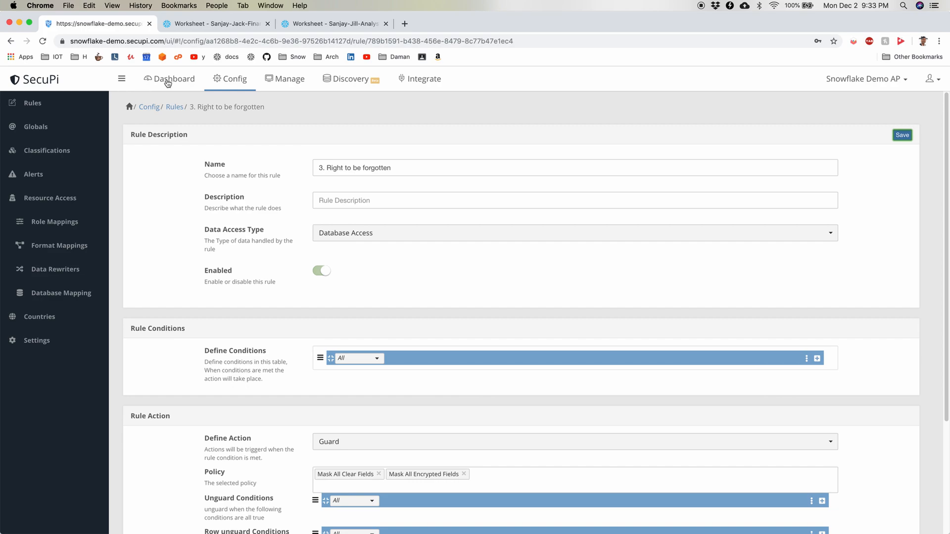
pyautogui.click(173, 79)
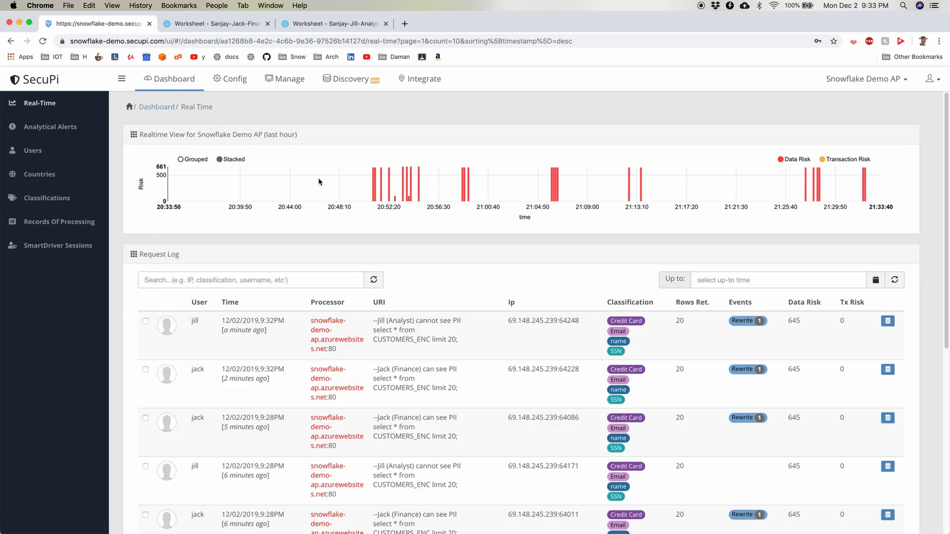
pyautogui.moveTo(374, 192)
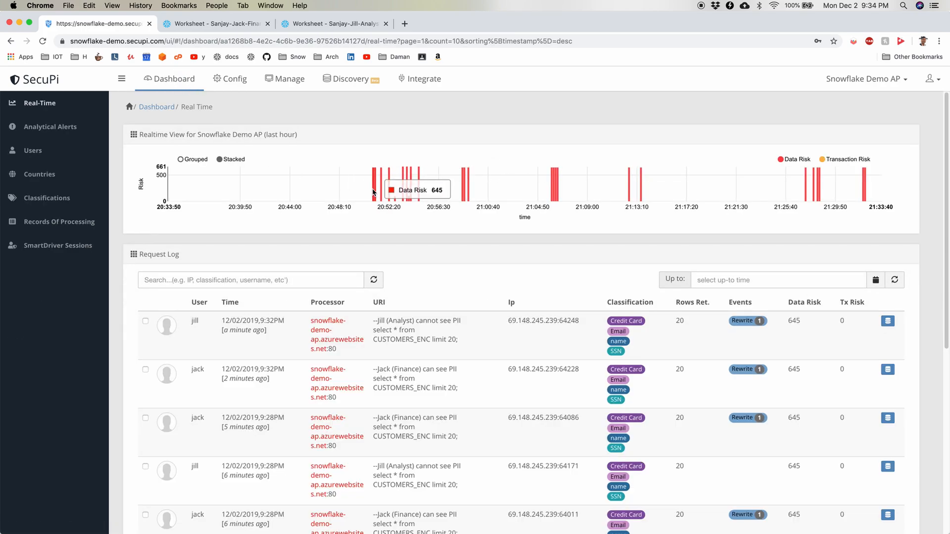
pyautogui.moveTo(413, 186)
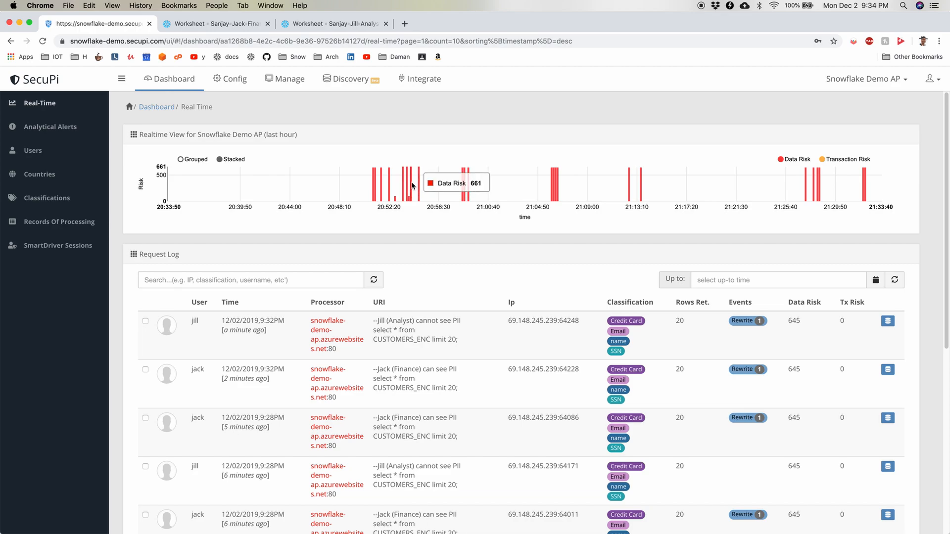
pyautogui.moveTo(419, 191)
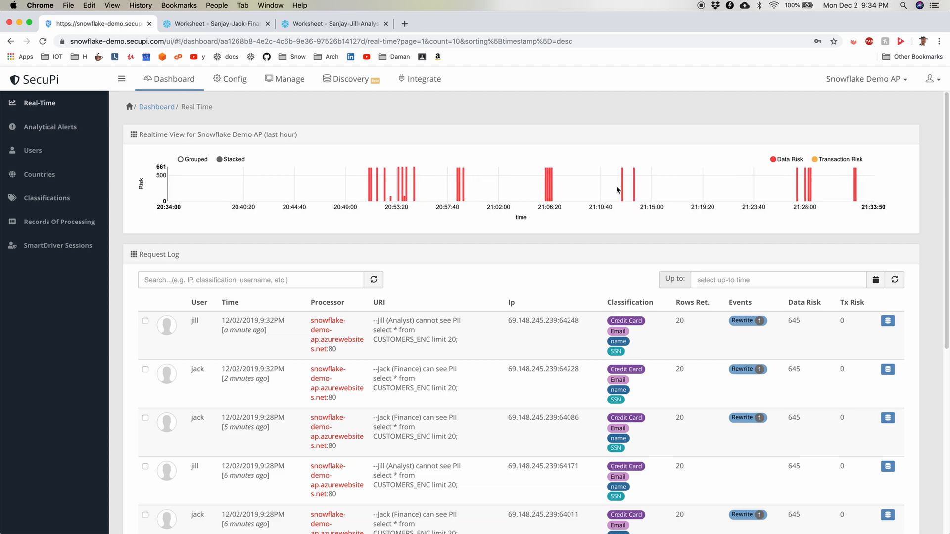
pyautogui.moveTo(747, 179)
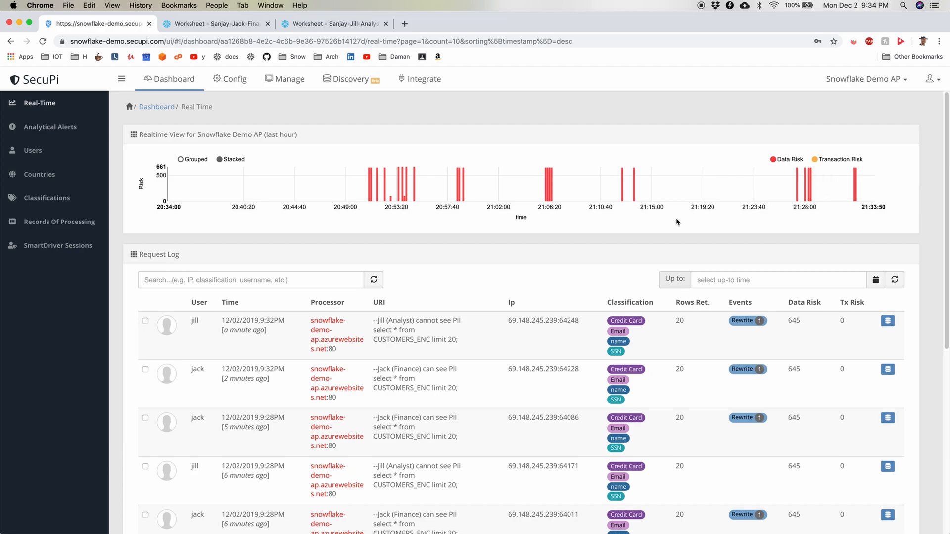
pyautogui.scroll(-3)
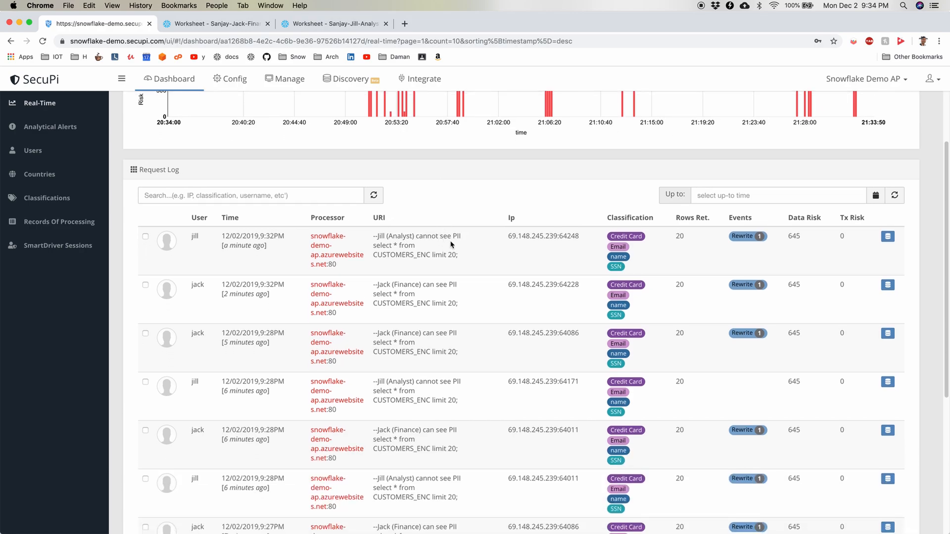
pyautogui.moveTo(203, 244)
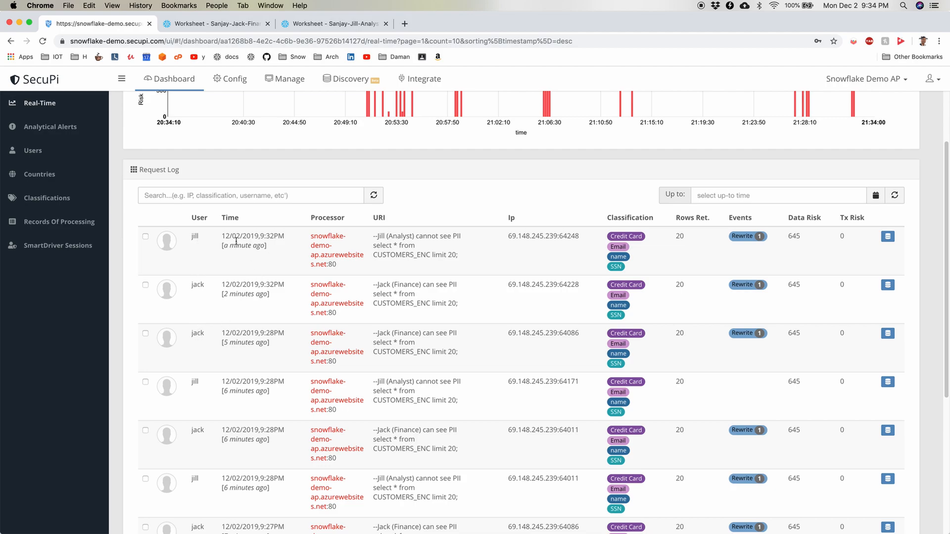
pyautogui.moveTo(576, 253)
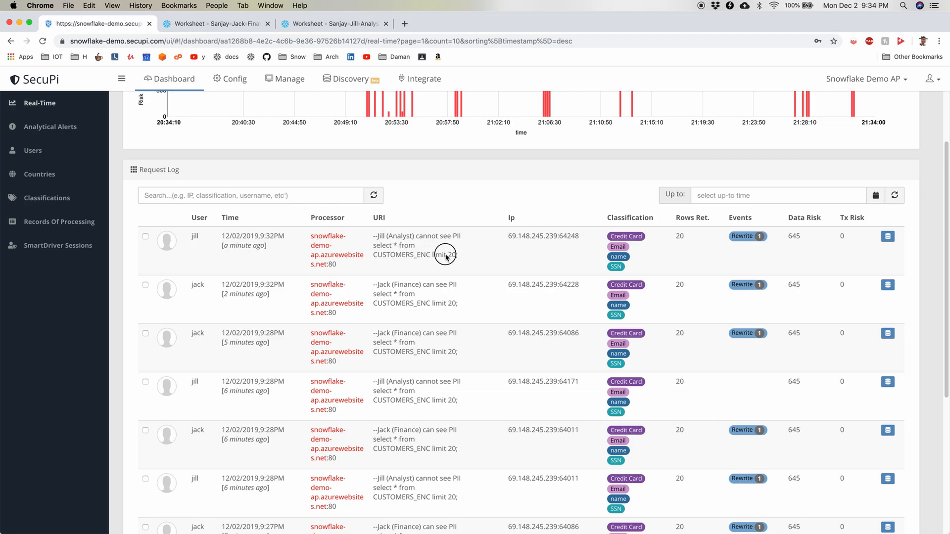
pyautogui.moveTo(386, 239)
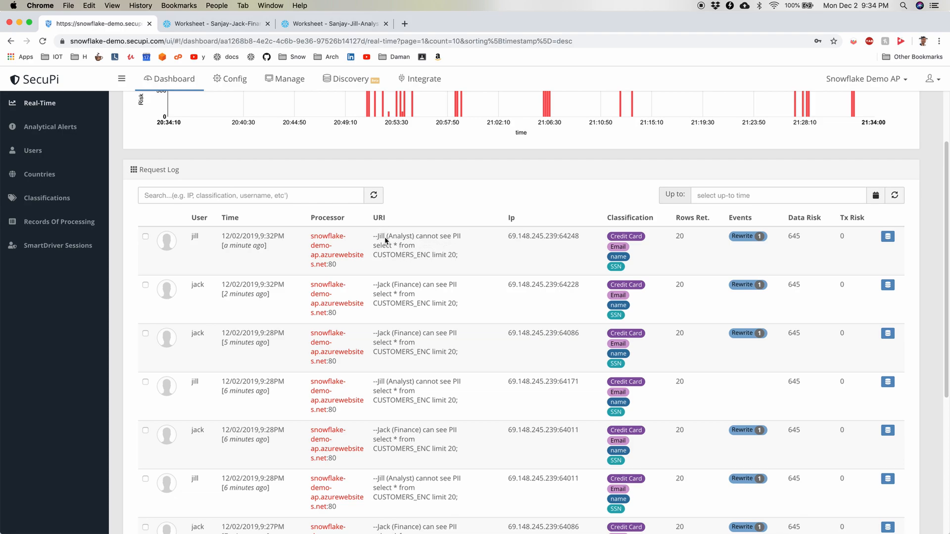
pyautogui.moveTo(260, 235)
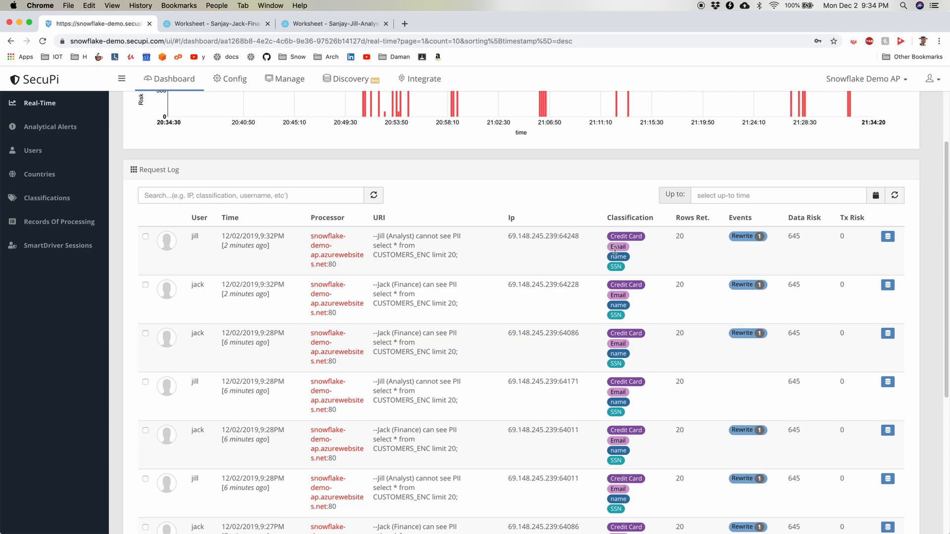
pyautogui.moveTo(887, 240)
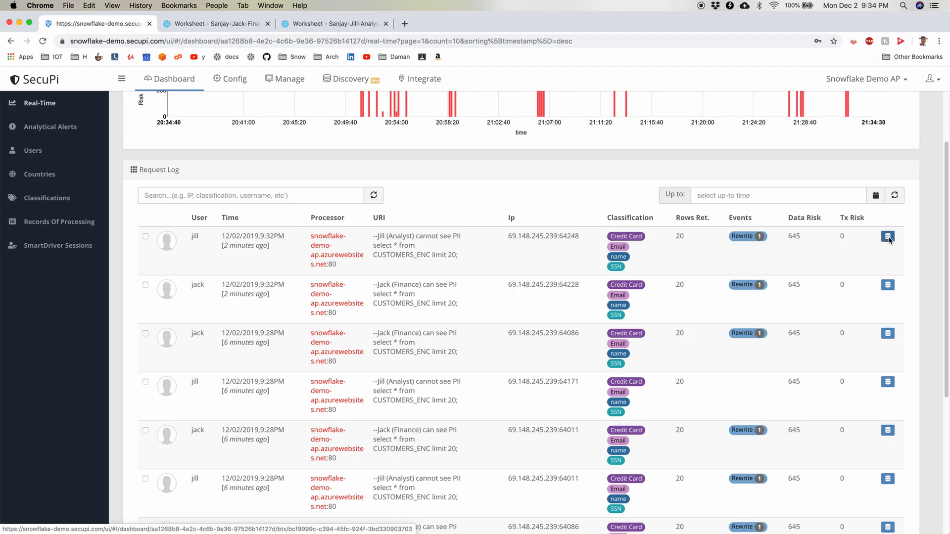
pyautogui.click(887, 236)
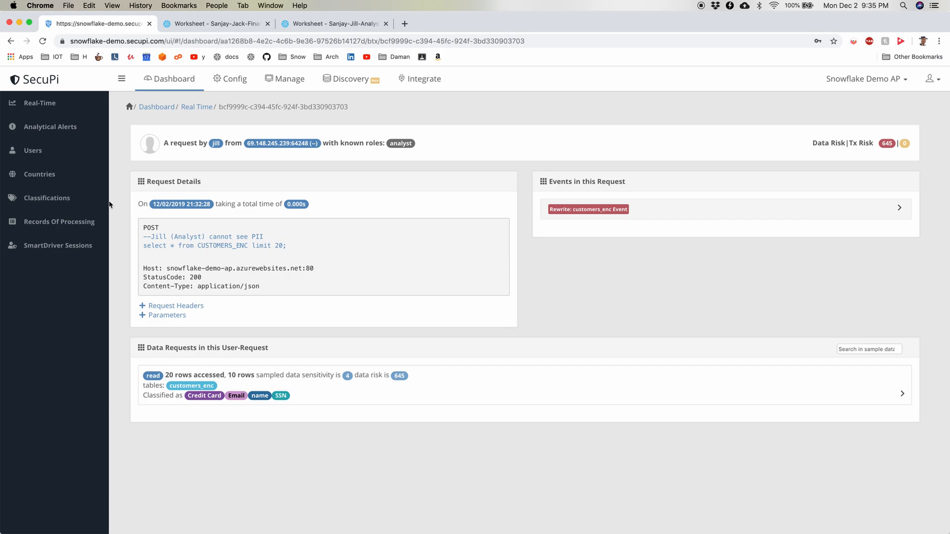
pyautogui.moveTo(456, 258)
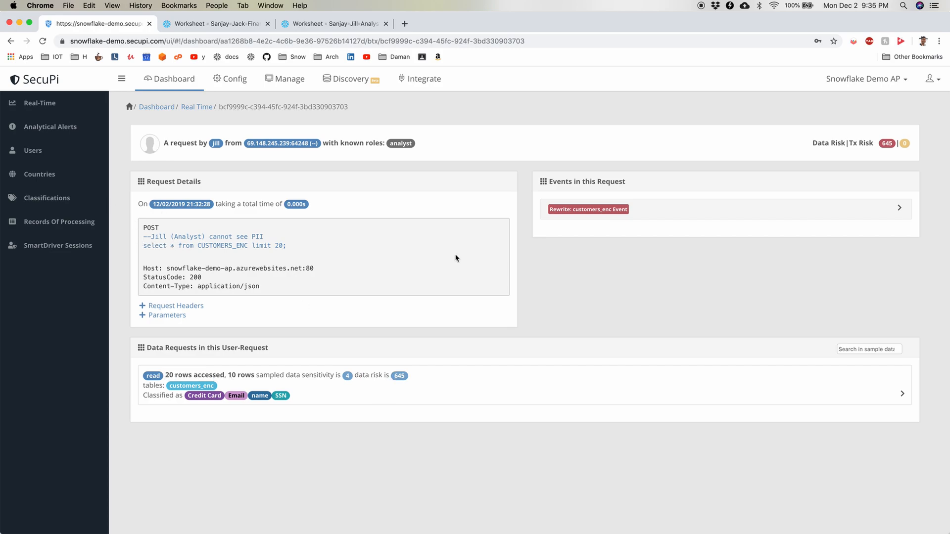
pyautogui.moveTo(897, 390)
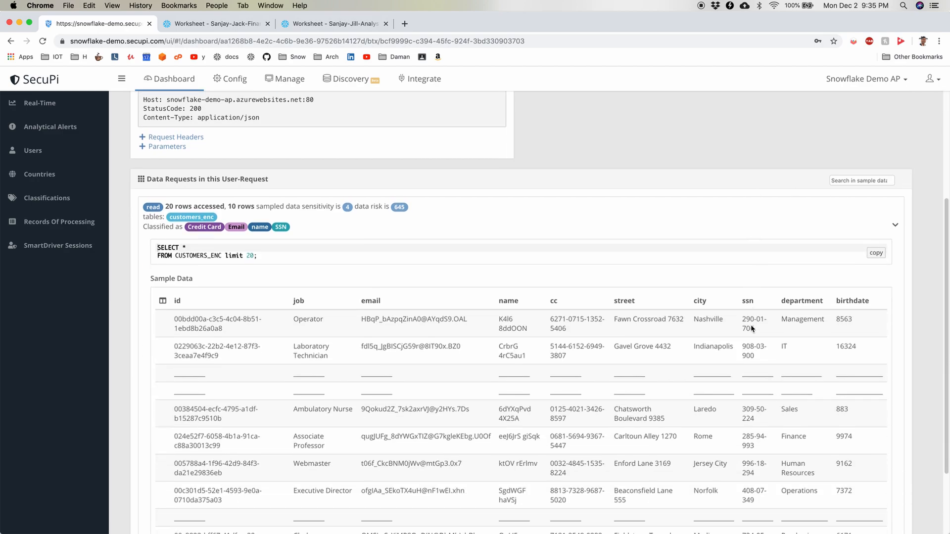
pyautogui.scroll(-3)
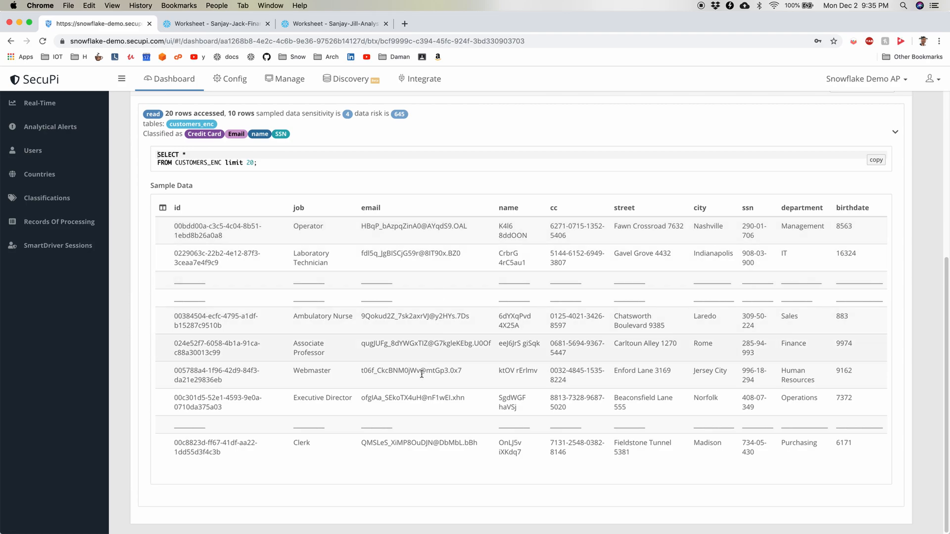
pyautogui.moveTo(536, 271)
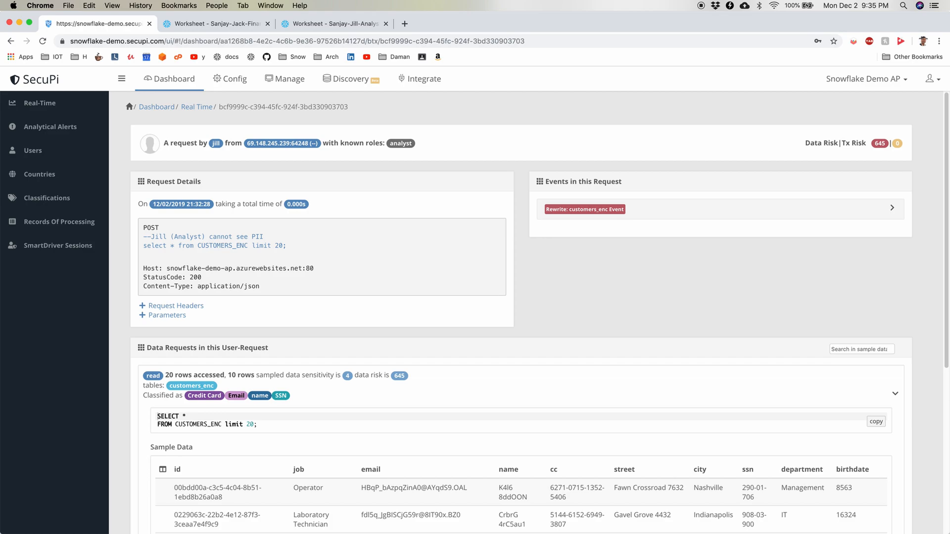
pyautogui.click(196, 107)
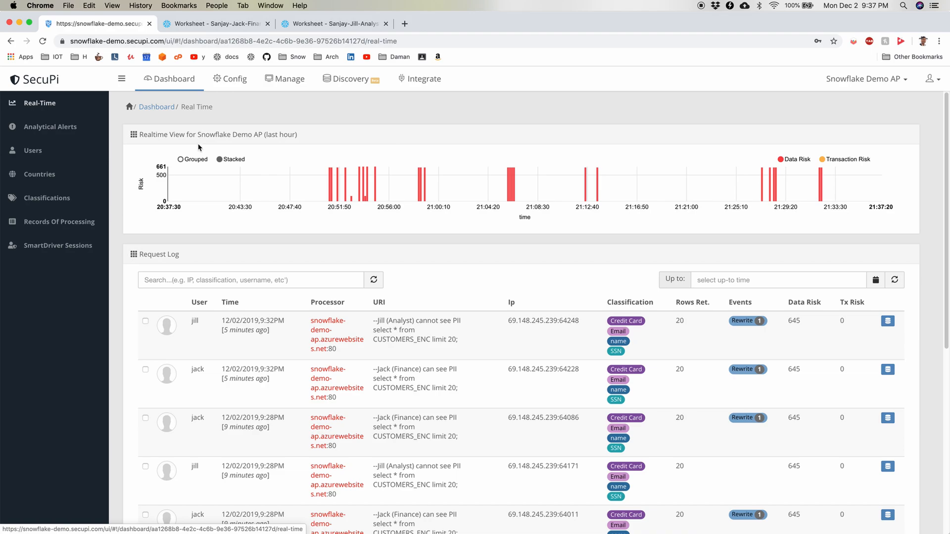
# Step: Open Jill's user risk analysis and step the charts through hour, minute, day to weekly resolution
pyautogui.click(33, 150)
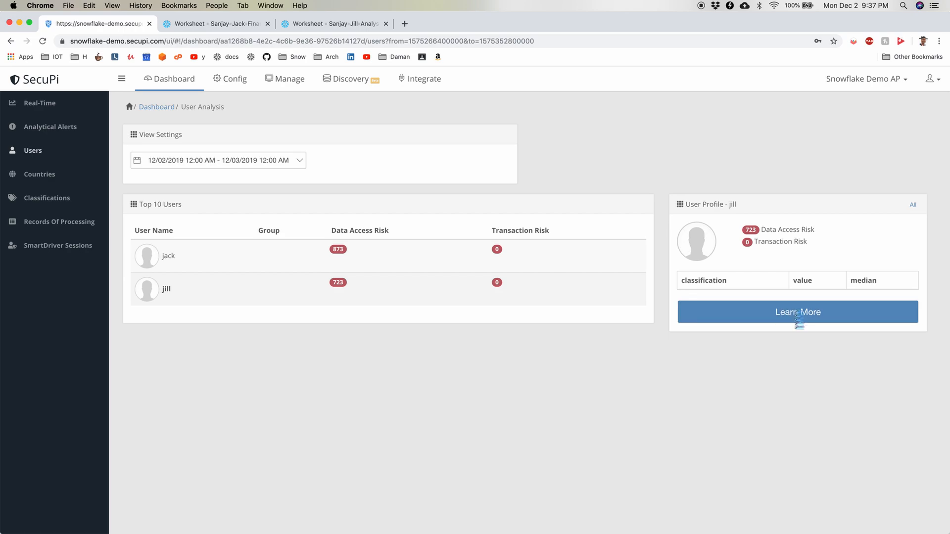
pyautogui.click(797, 312)
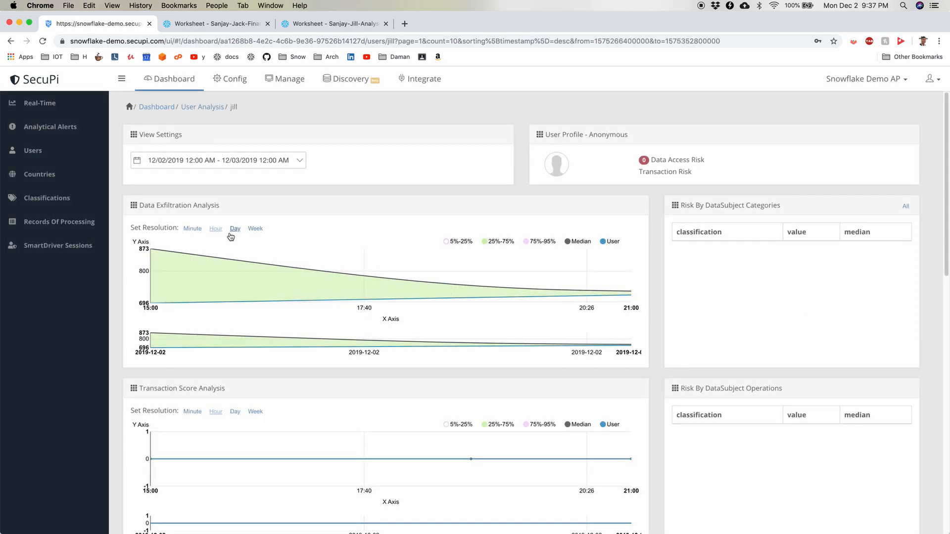
pyautogui.click(215, 227)
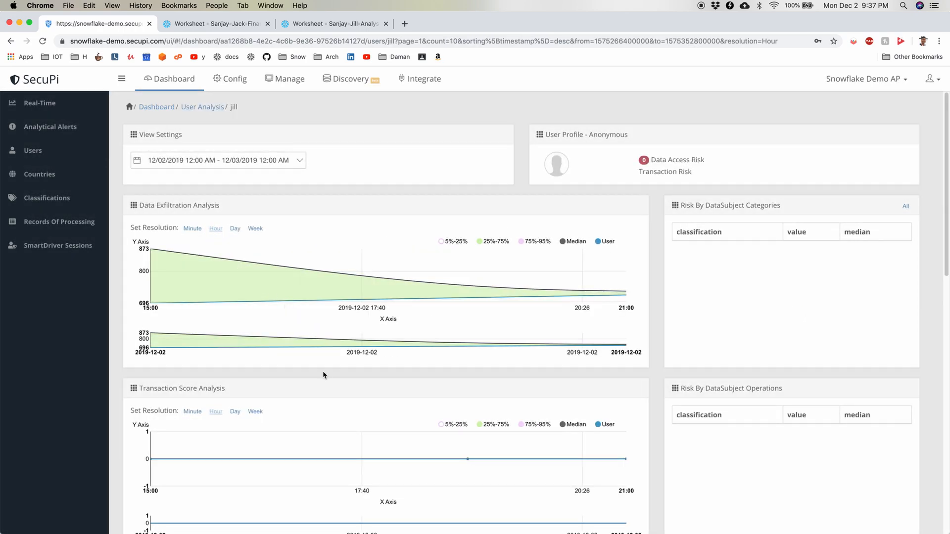
pyautogui.moveTo(228, 289)
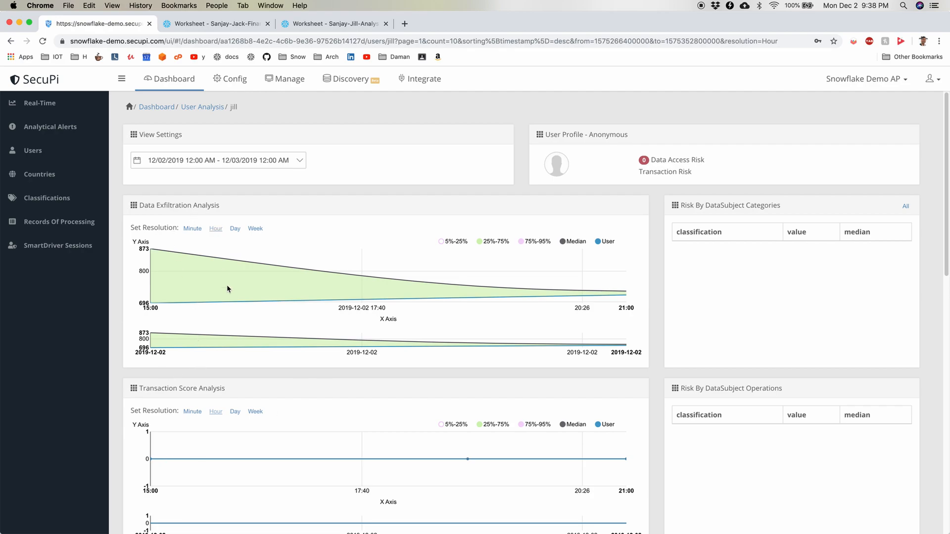
pyautogui.click(192, 412)
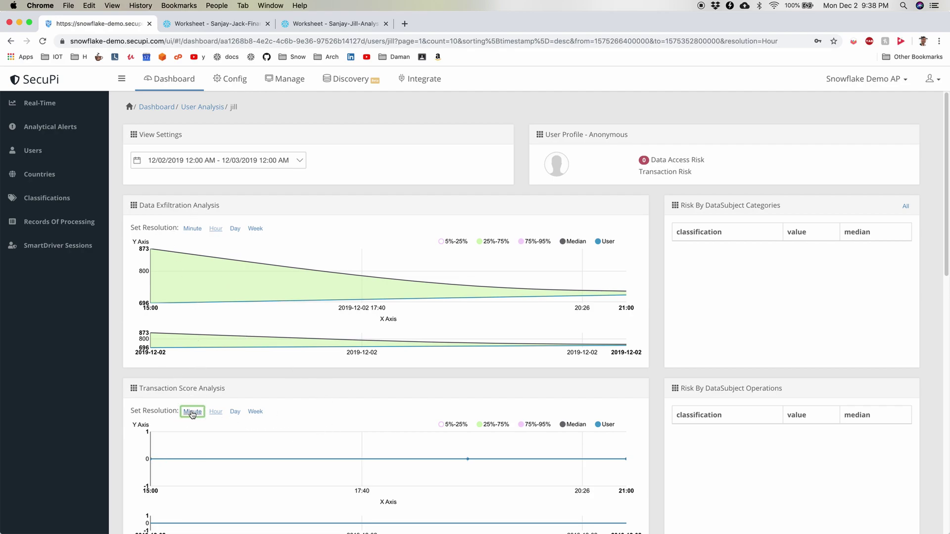
pyautogui.click(235, 412)
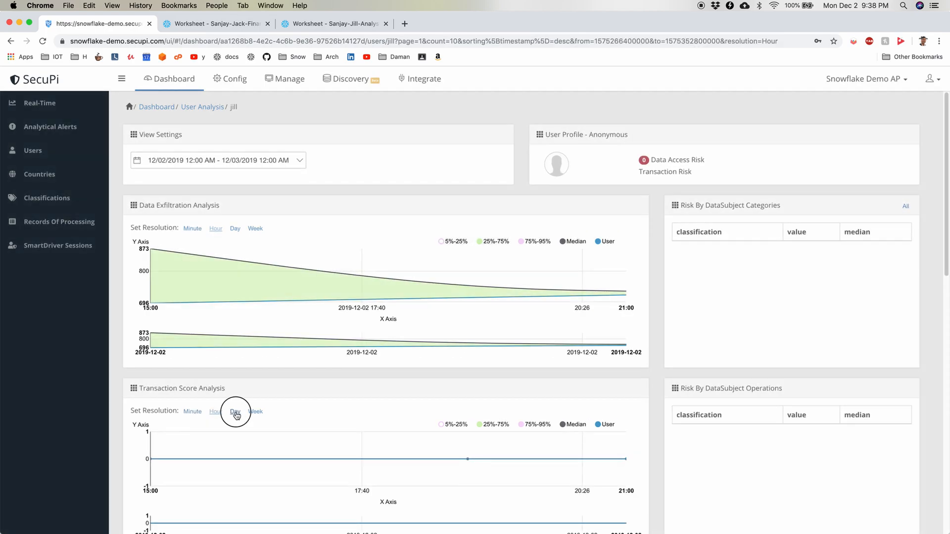
pyautogui.click(256, 227)
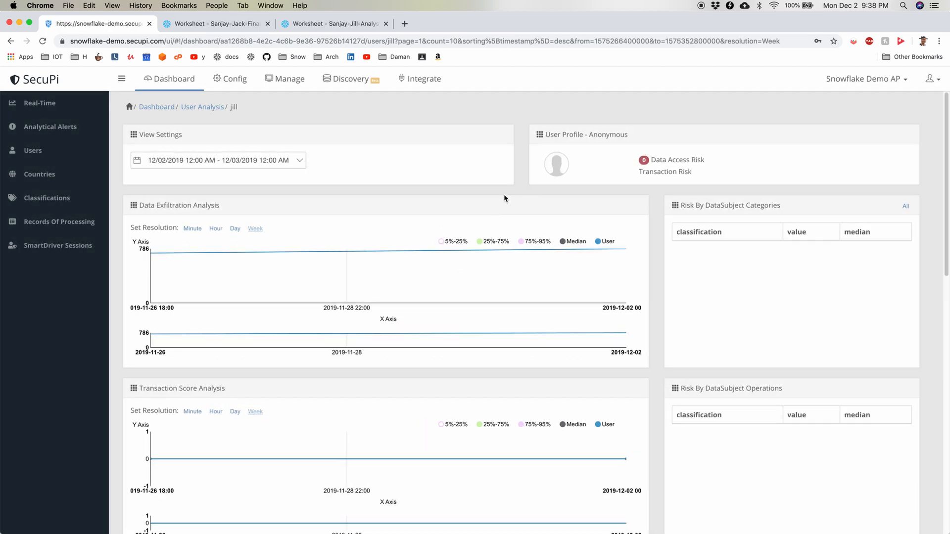
# Step: Page the Data Requests history to page 6, then to the last page with the oldest entries
pyautogui.scroll(-3)
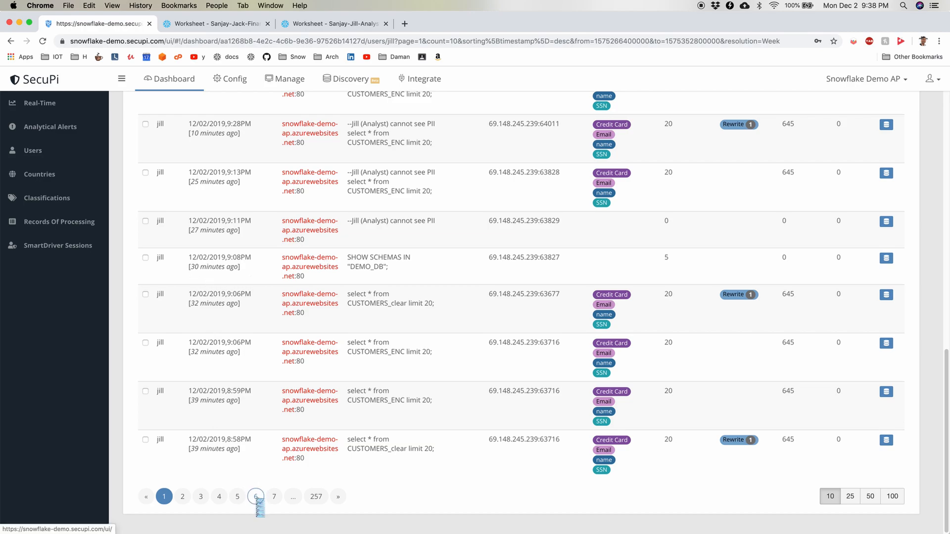
pyautogui.click(255, 496)
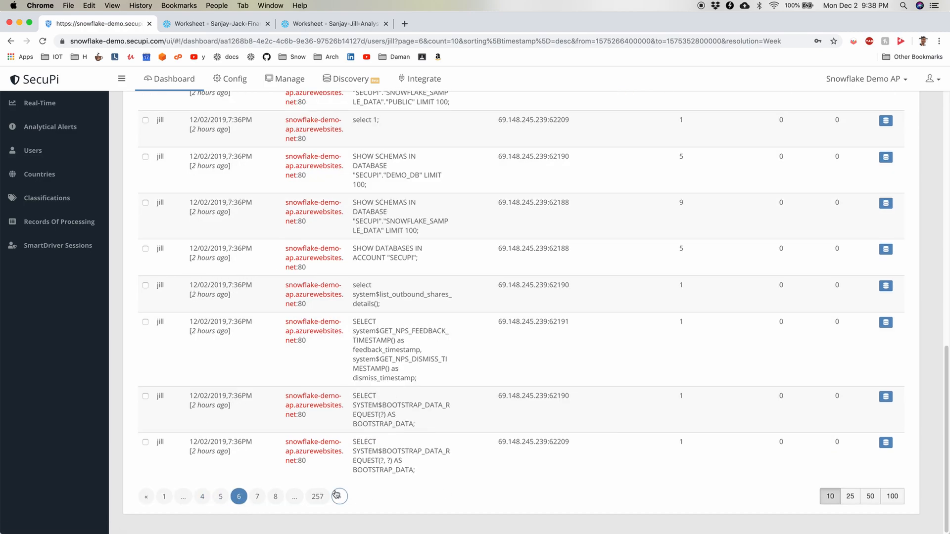
pyautogui.click(336, 496)
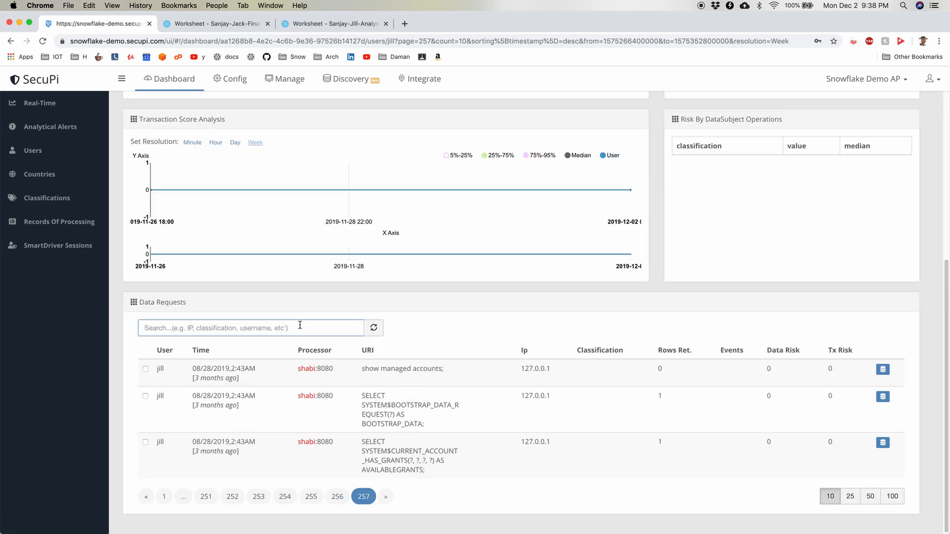
pyautogui.moveTo(305, 323)
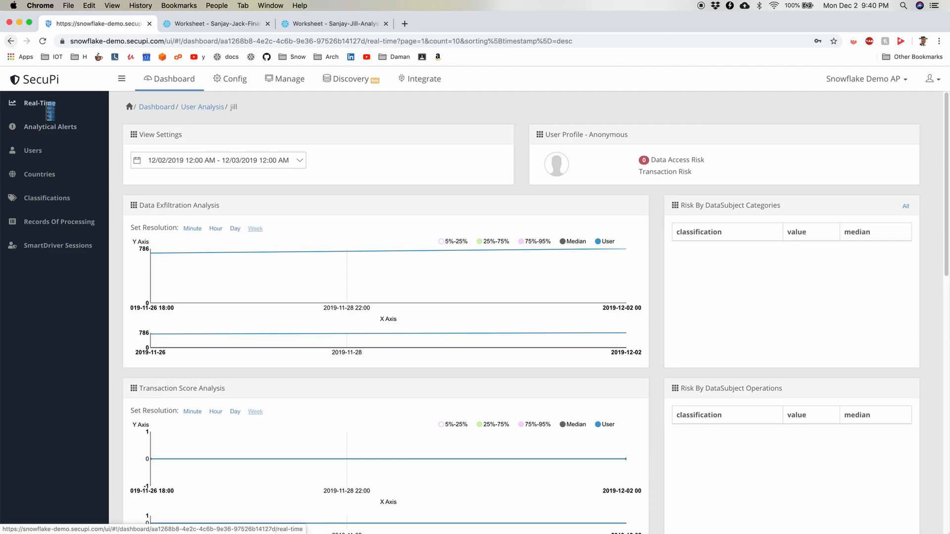
# Step: Show the Classifications list with Credit Card, Email, name and SSN risk multipliers
pyautogui.click(233, 79)
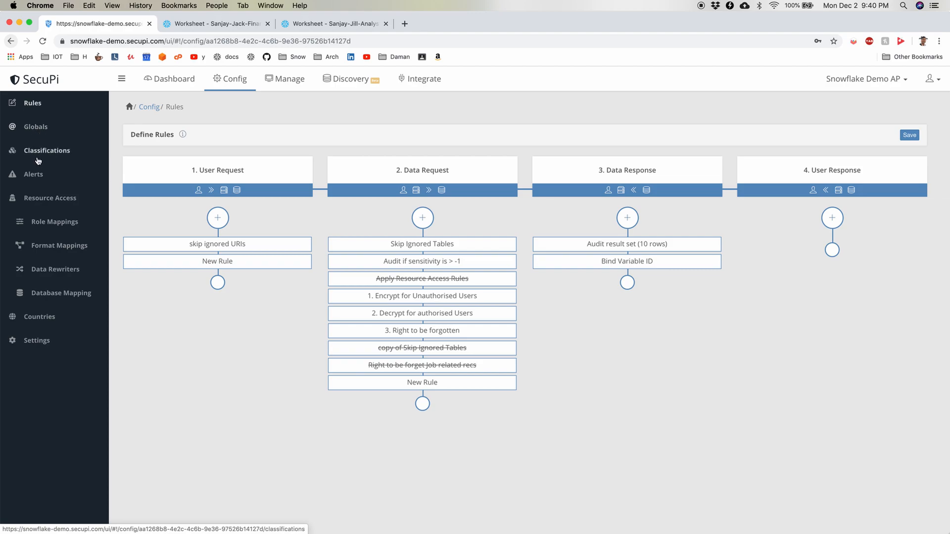
pyautogui.click(47, 150)
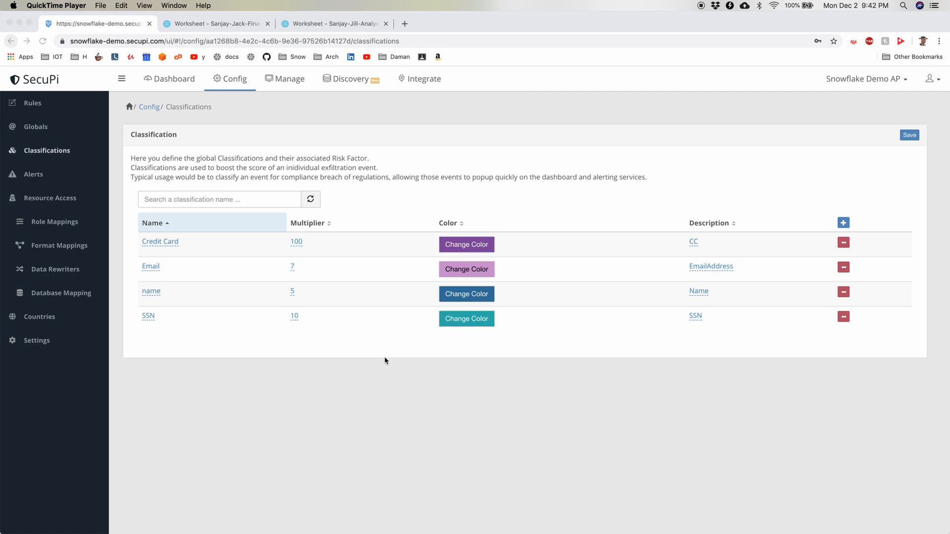
pyautogui.moveTo(475, 324)
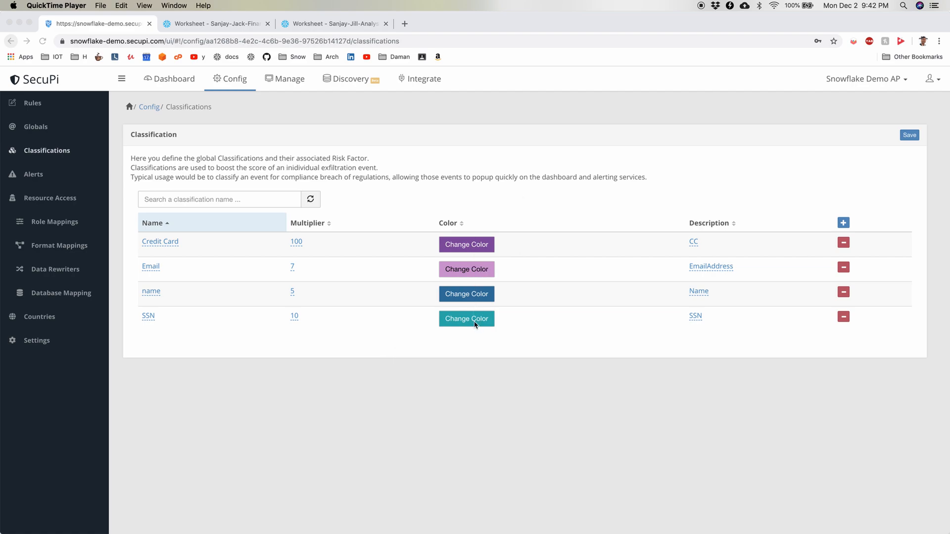
pyautogui.moveTo(433, 359)
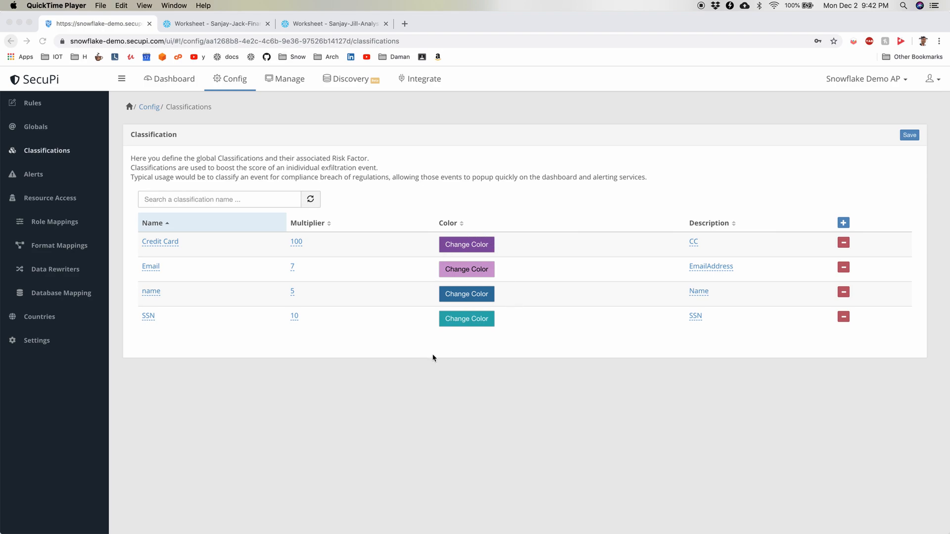
pyautogui.moveTo(504, 327)
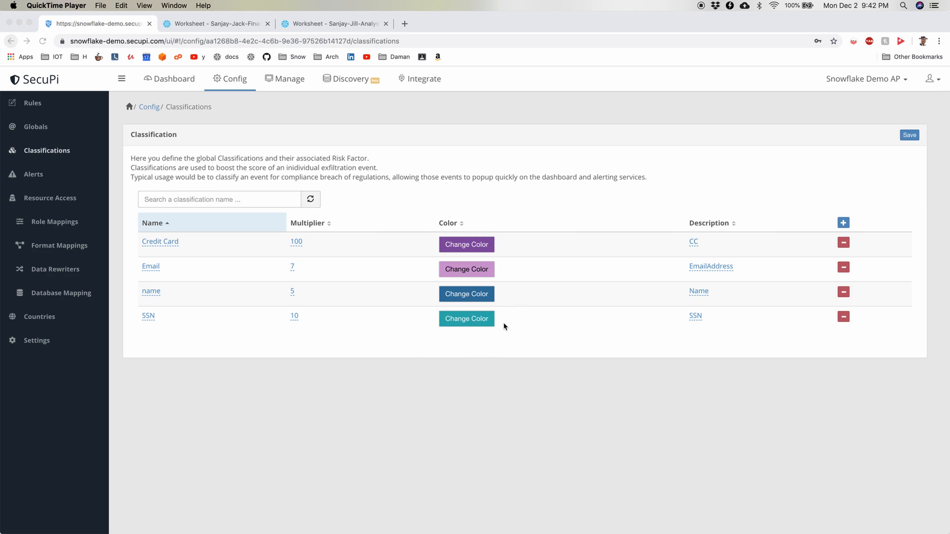
pyautogui.moveTo(489, 318)
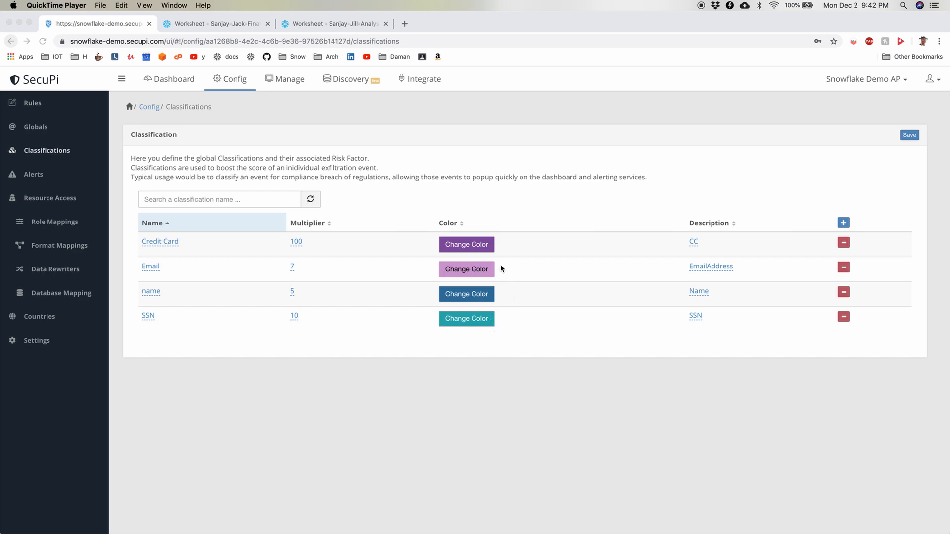
pyautogui.moveTo(483, 246)
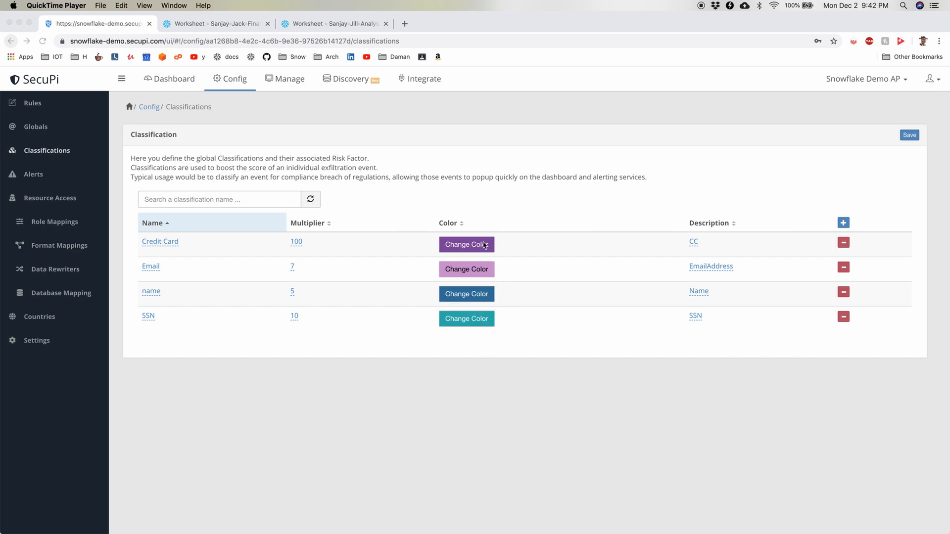
pyautogui.moveTo(504, 322)
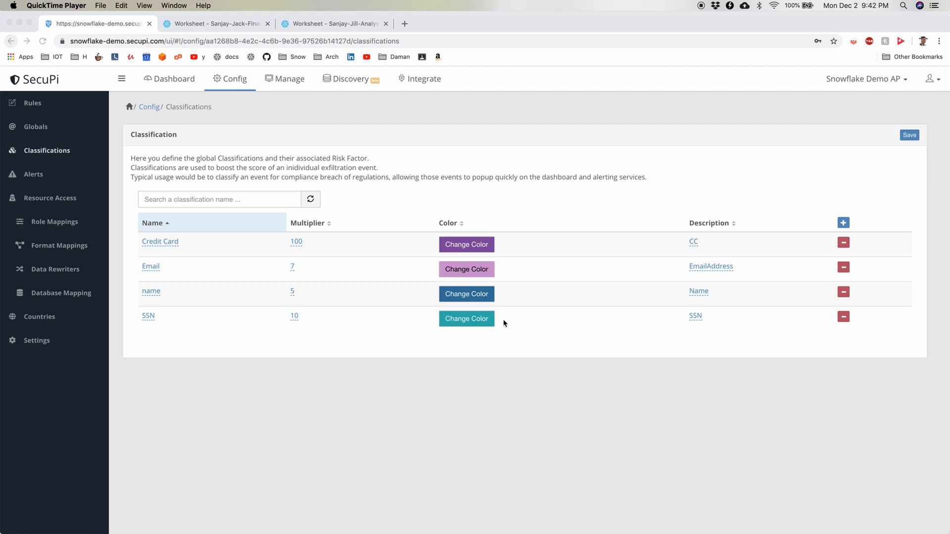
# Step: Show the Alerts configuration page, currently with no alerts defined
pyautogui.click(34, 174)
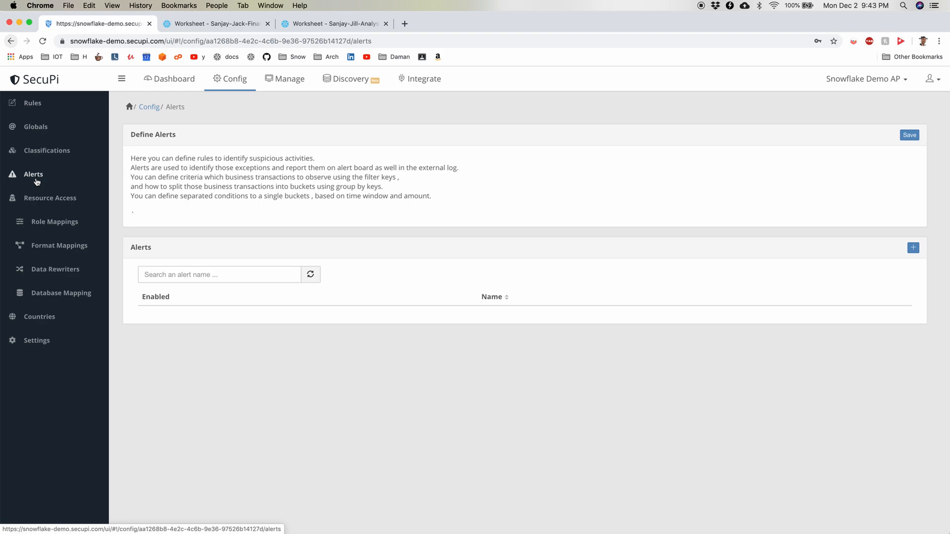
pyautogui.moveTo(171, 159)
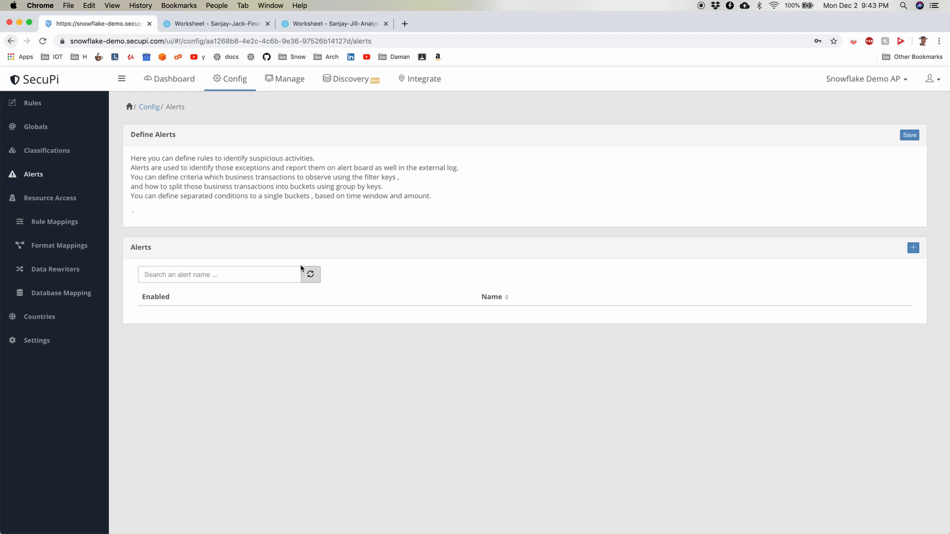
pyautogui.moveTo(483, 299)
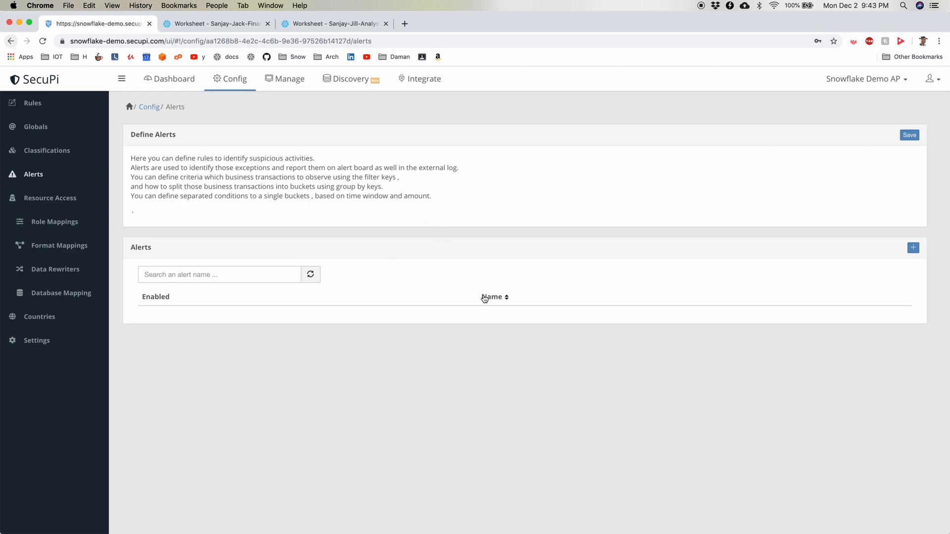
pyautogui.moveTo(943, 259)
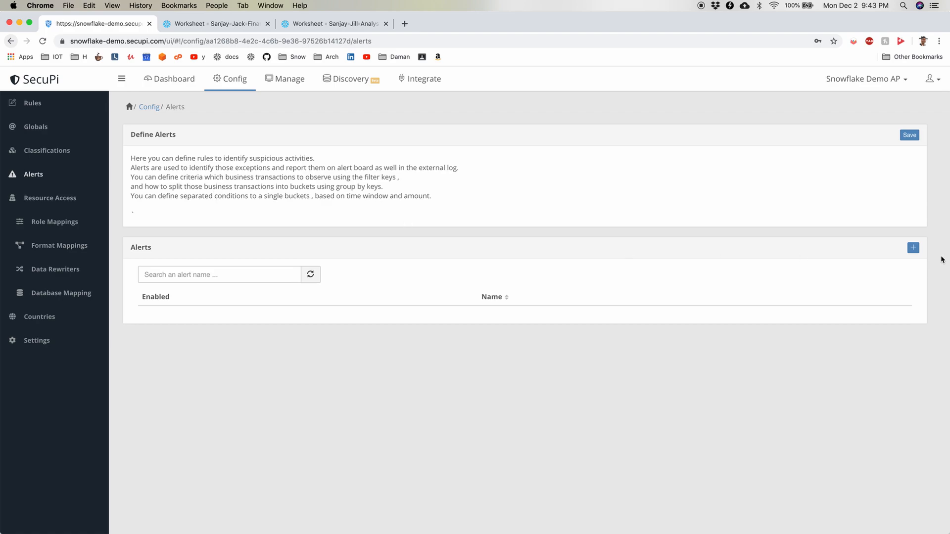
# Step: Add a new Standard-mode alert and review its form down to the Measure options
pyautogui.click(913, 248)
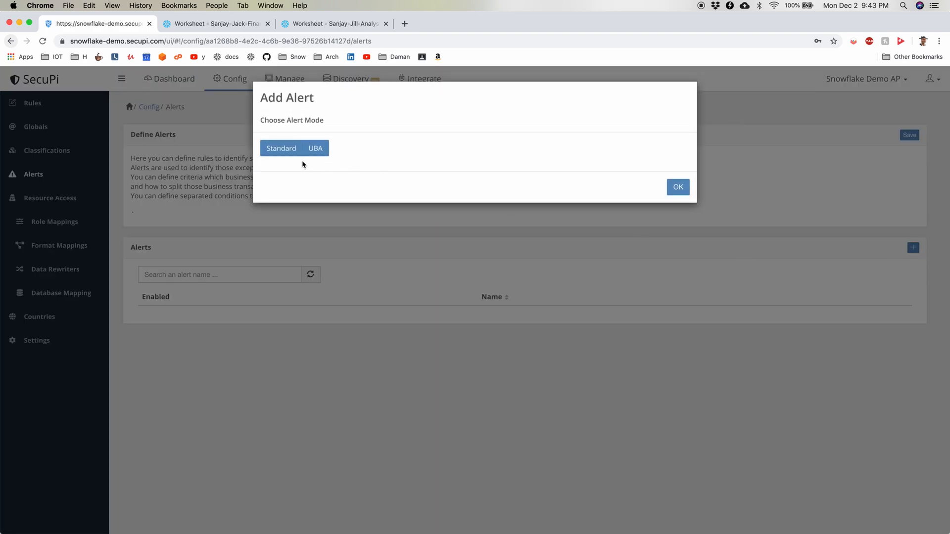
pyautogui.click(678, 187)
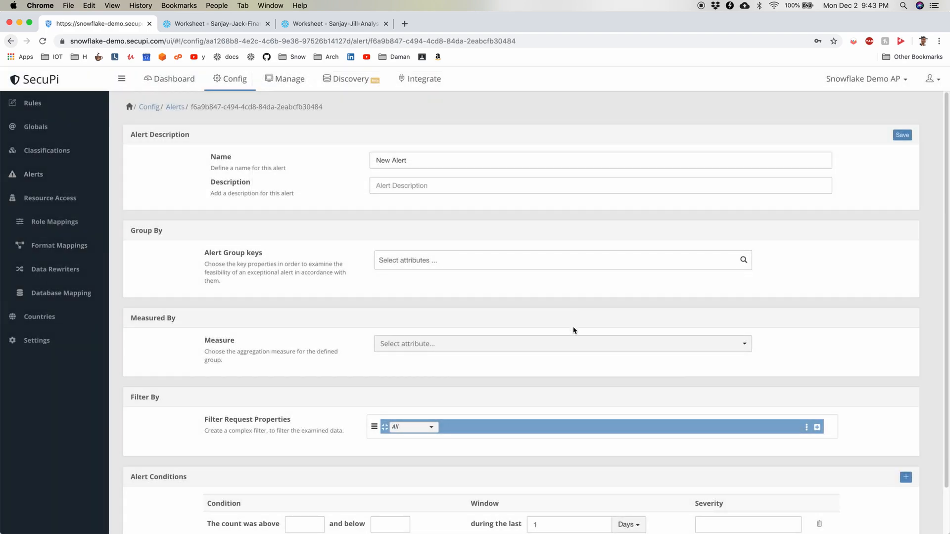
pyautogui.scroll(-3)
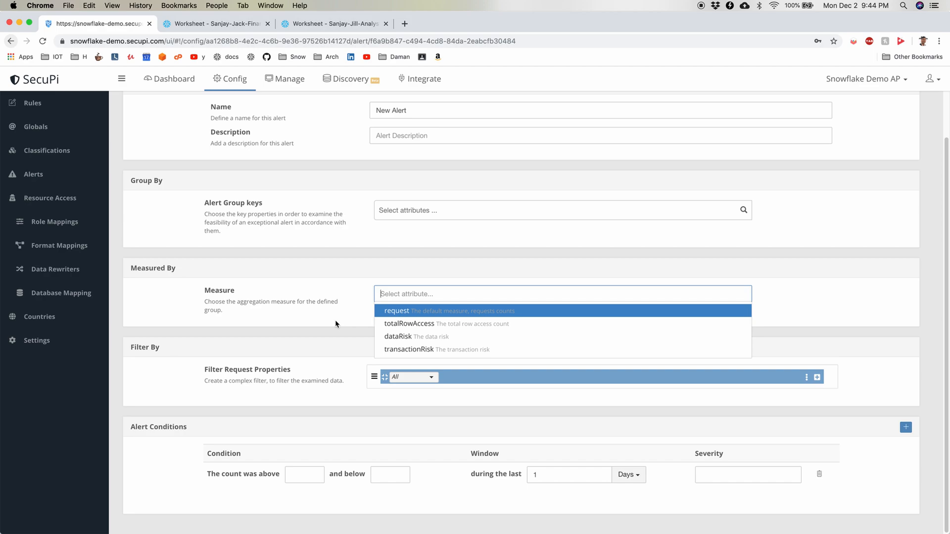
pyautogui.moveTo(315, 322)
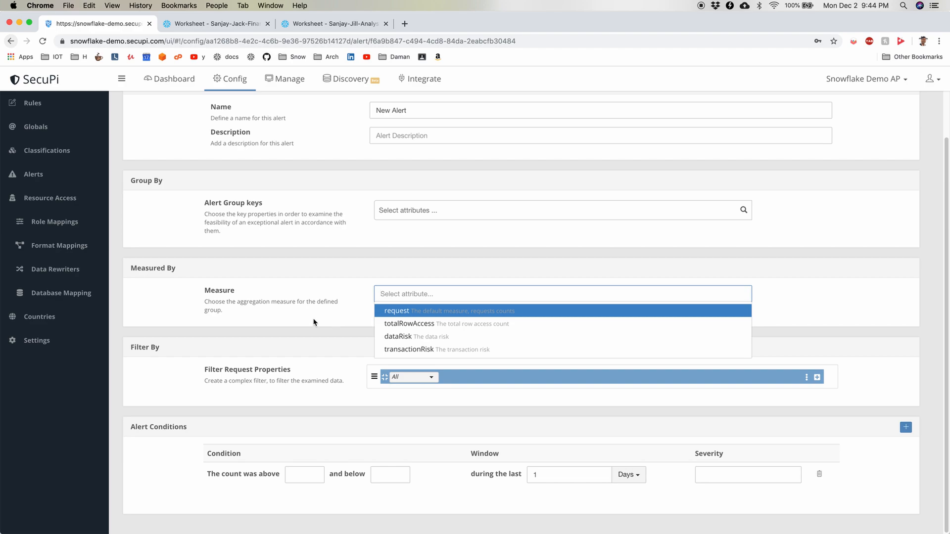
pyautogui.moveTo(291, 239)
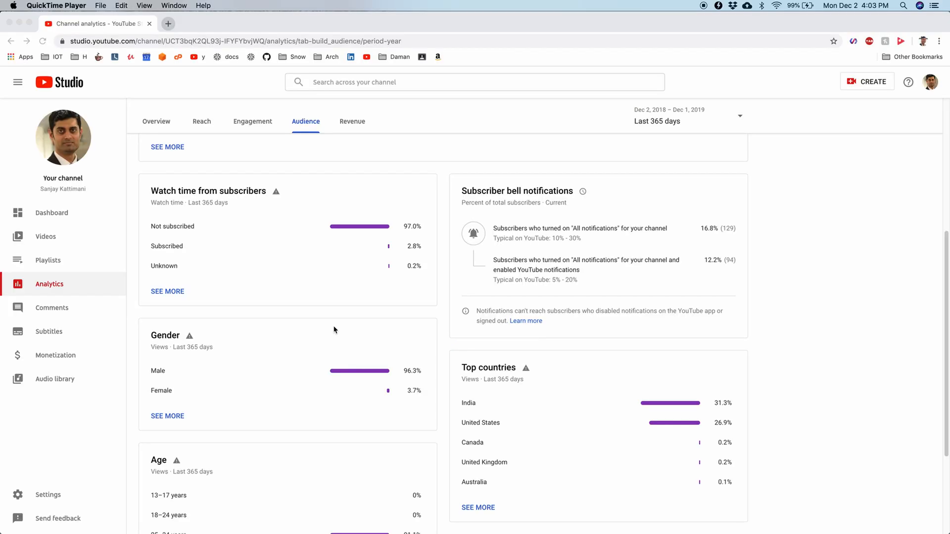
pyautogui.moveTo(349, 267)
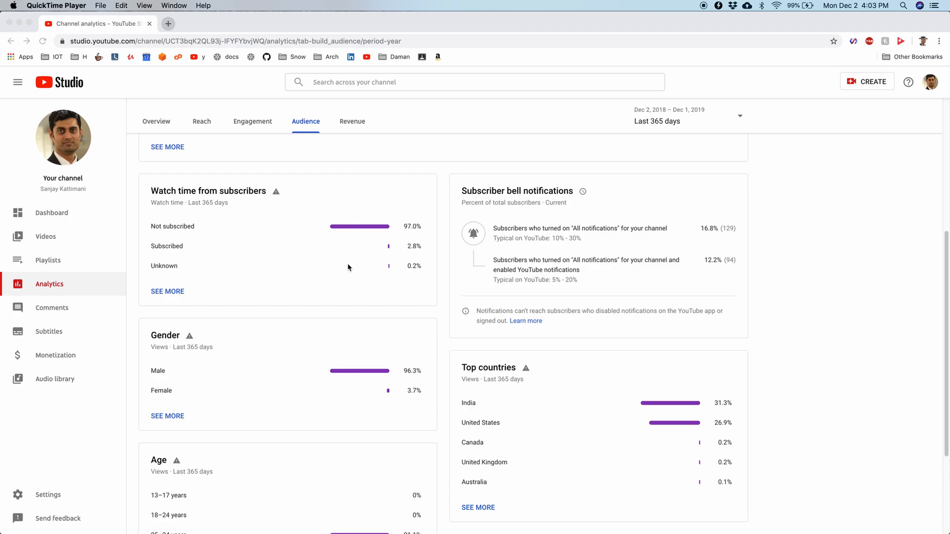
pyautogui.moveTo(372, 279)
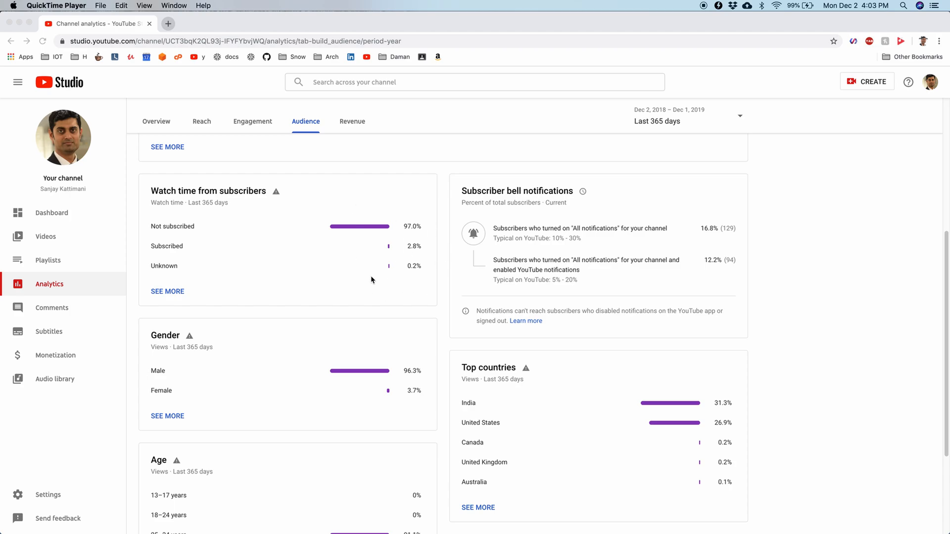